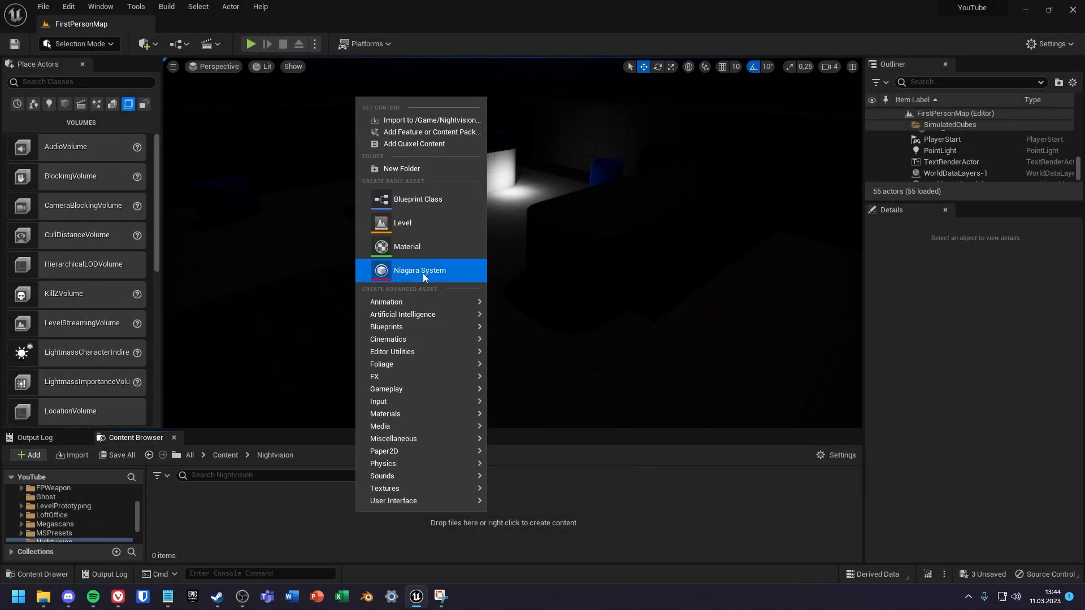
Create a new material named M_Nightvision in the Nightvision folder and open it for editing.
left_click(406, 246)
type("M_")
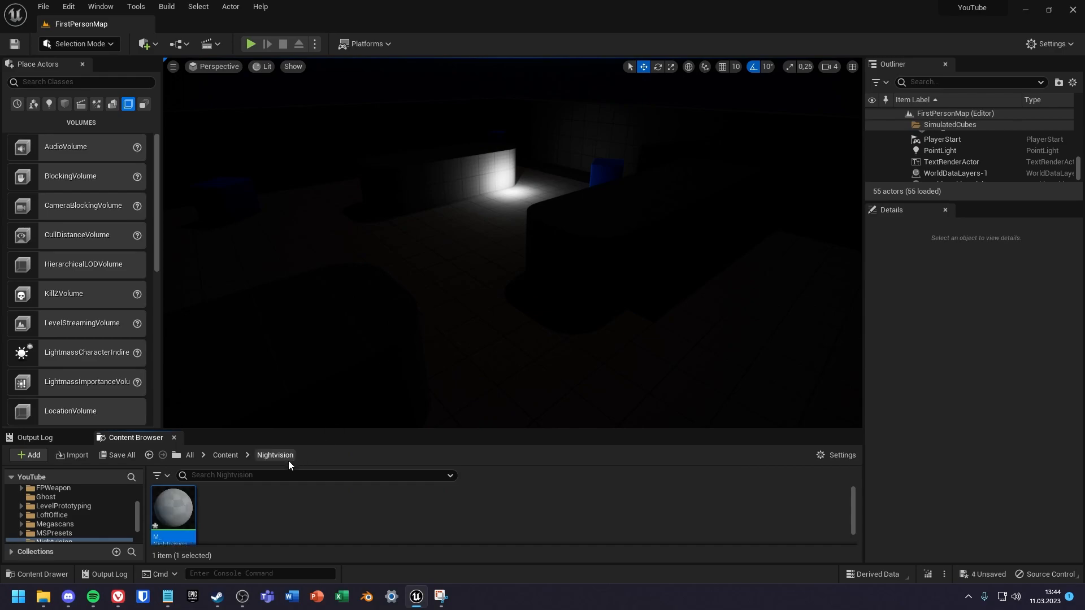
double_click(172, 505)
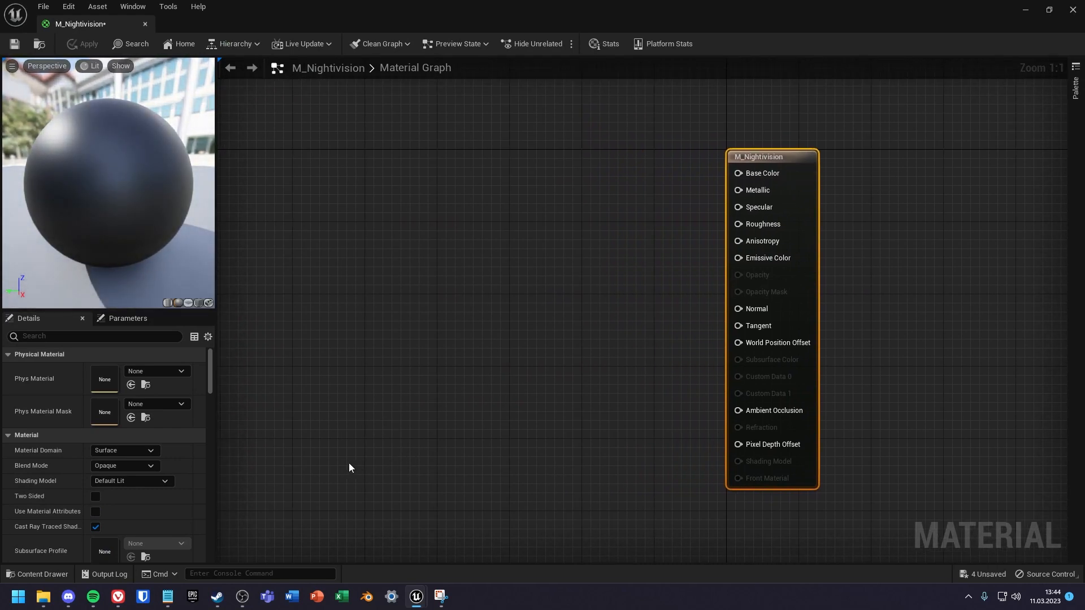
Set the Post Process domain, add a PostProcessInput0 SceneTexture, and feed its Color into a ComponentMask.
left_click(125, 450)
type("scen")
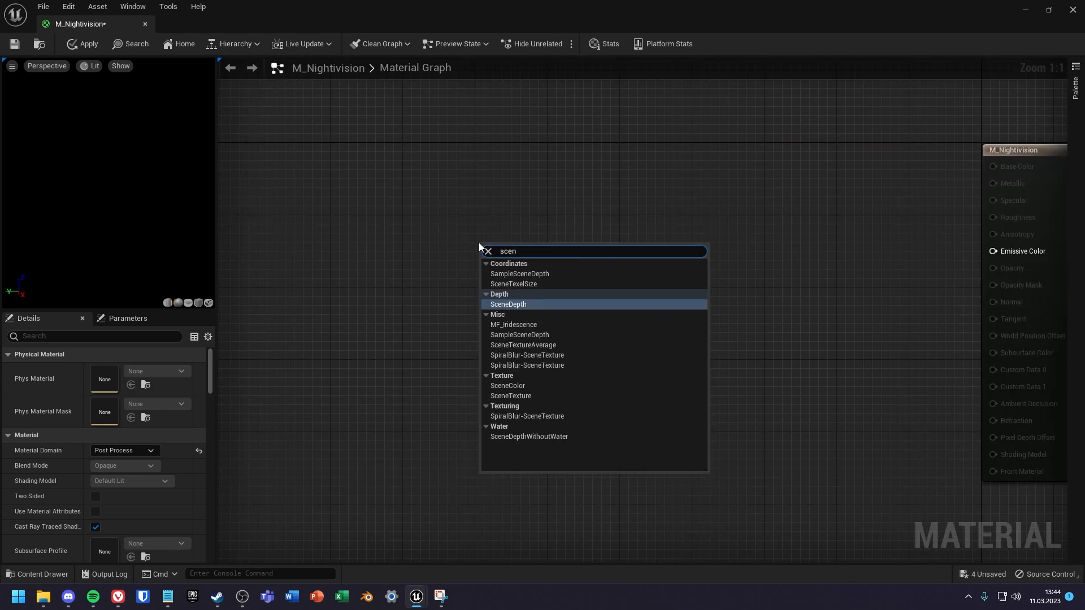
left_click(506, 385)
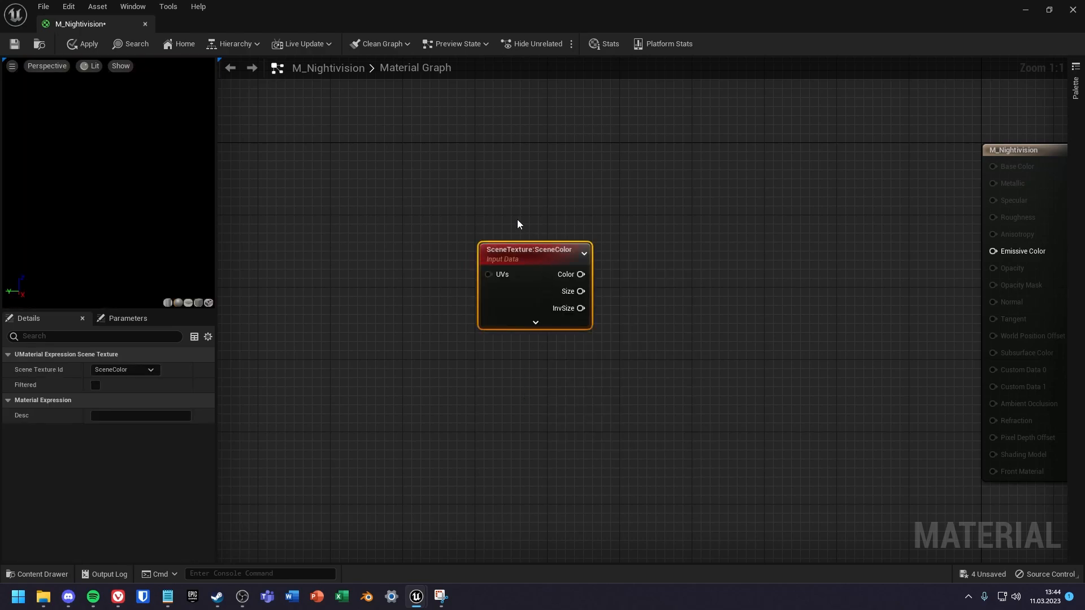
left_click(124, 369)
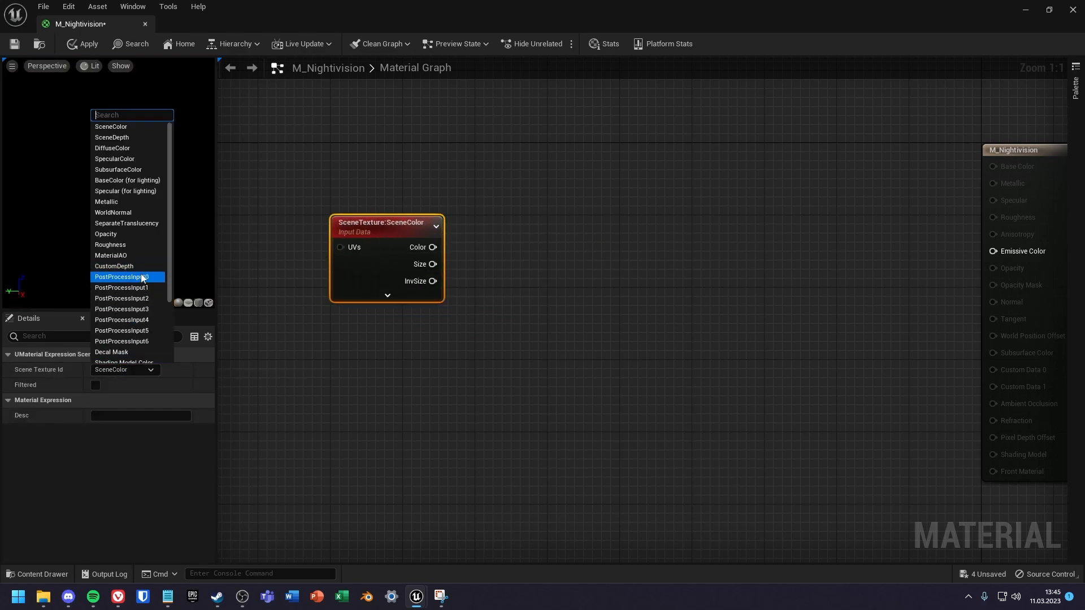
left_click(128, 277)
type("com")
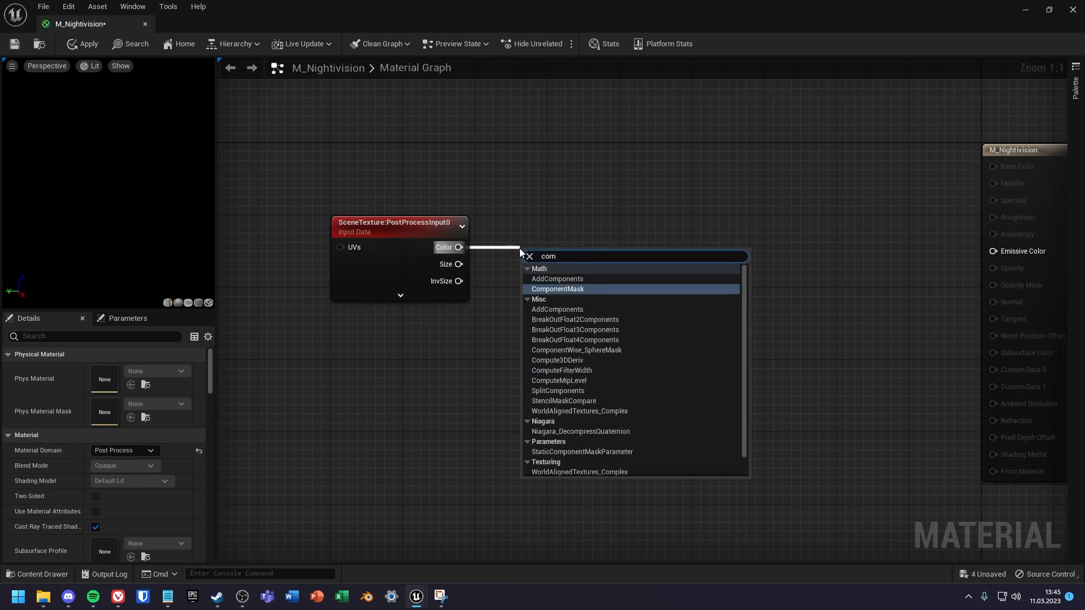
left_click(557, 289)
type("scal")
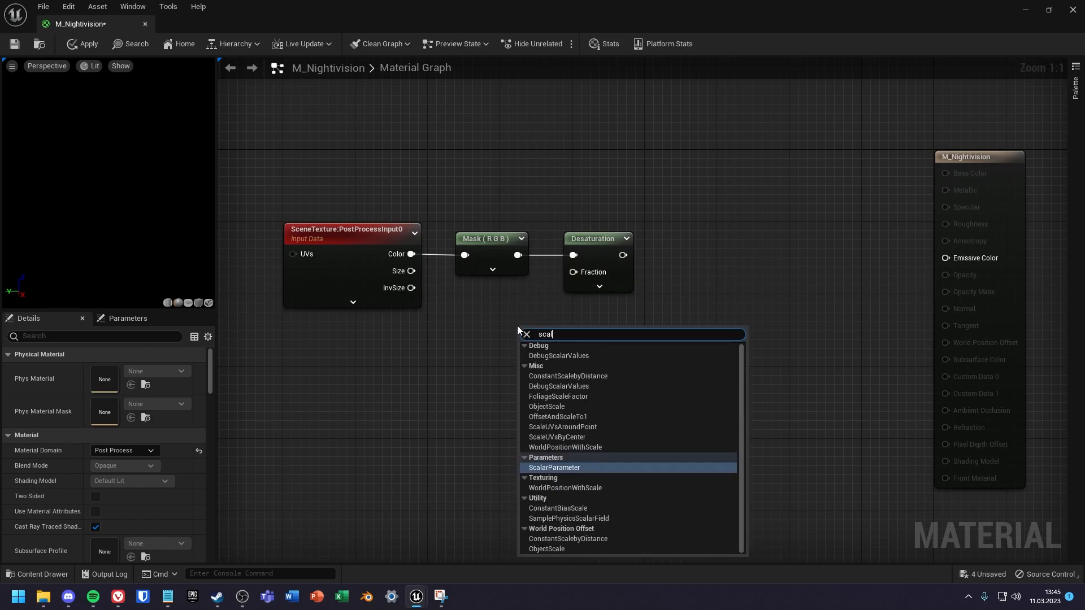
Add a scalar parameter named 'Desat Intensity' driving the Desaturation Fraction pin.
left_click(553, 469)
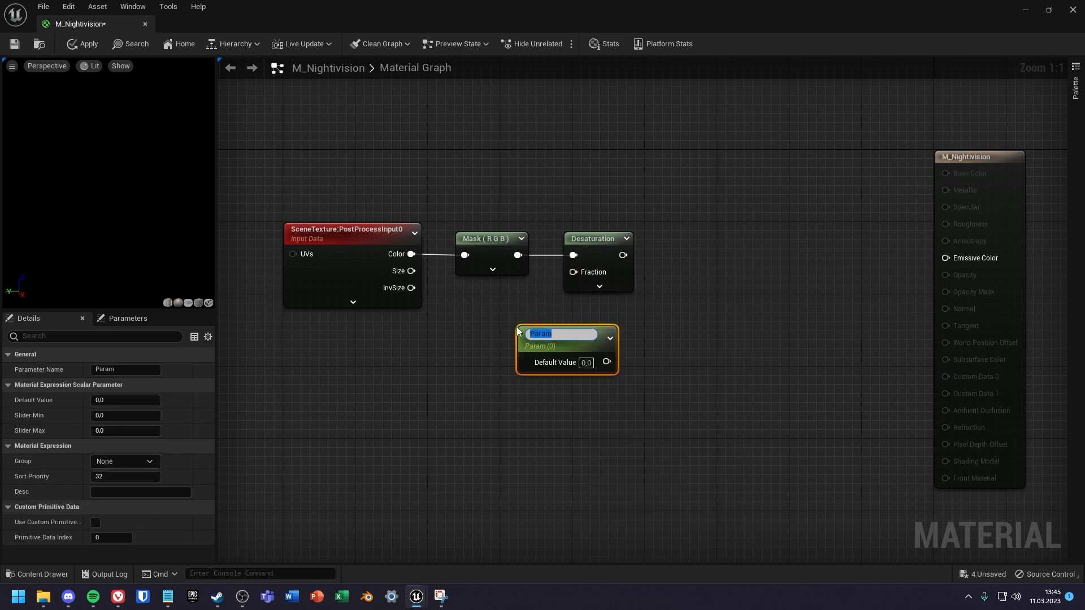
type("Dest")
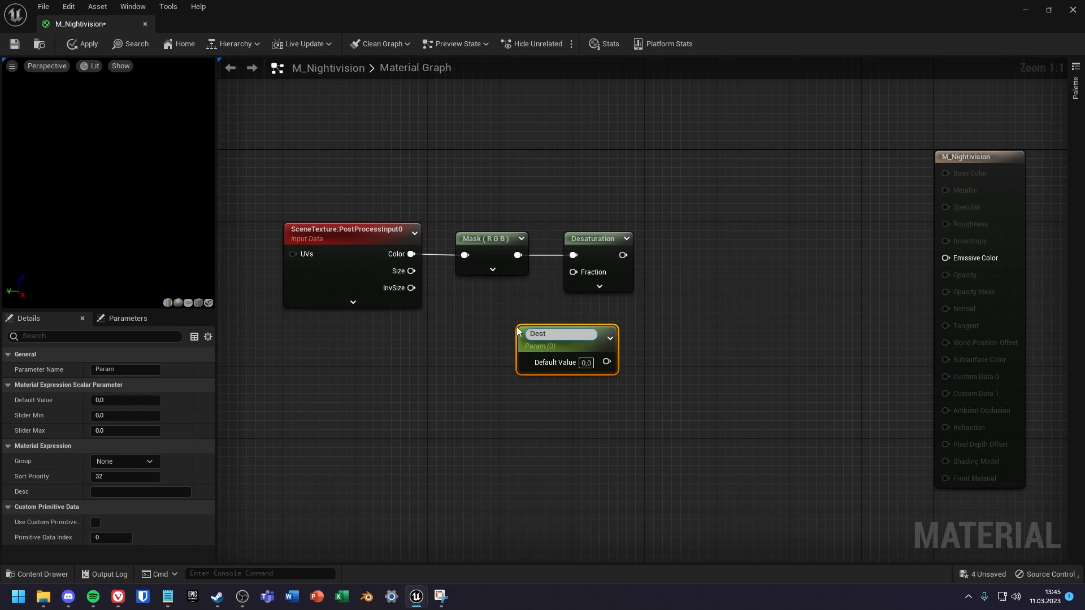
type("Desat Intensity")
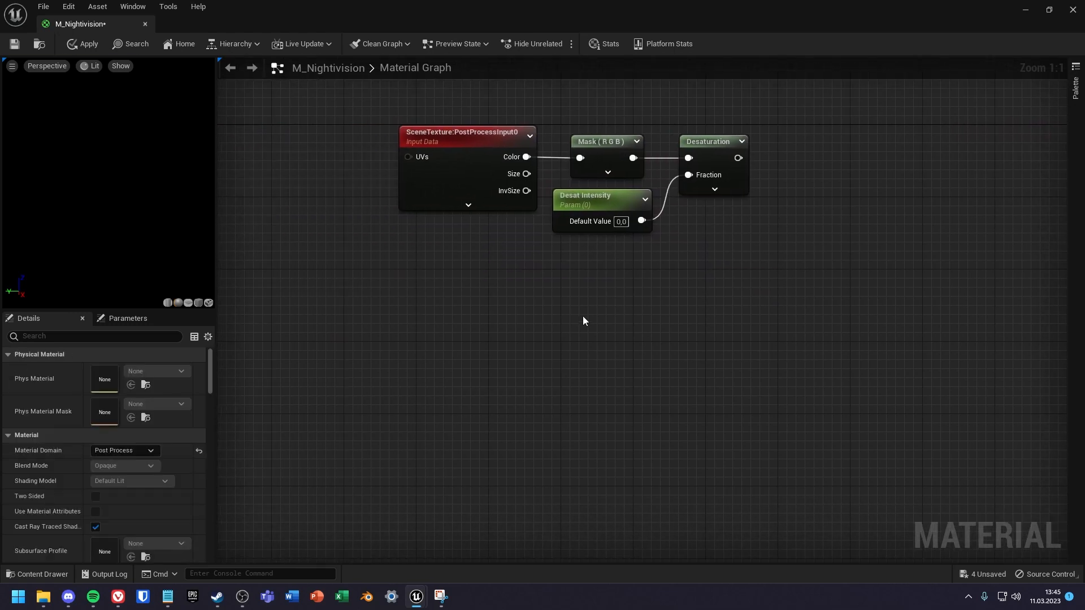
Add a vector parameter node named 'Color' to the material graph.
right_click(583, 320)
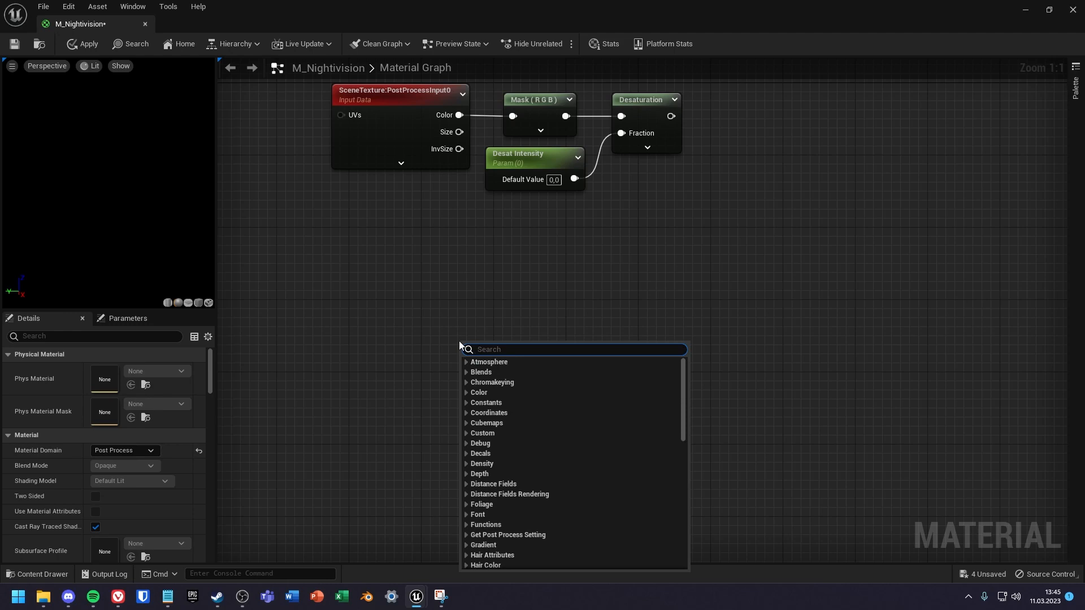
type("v")
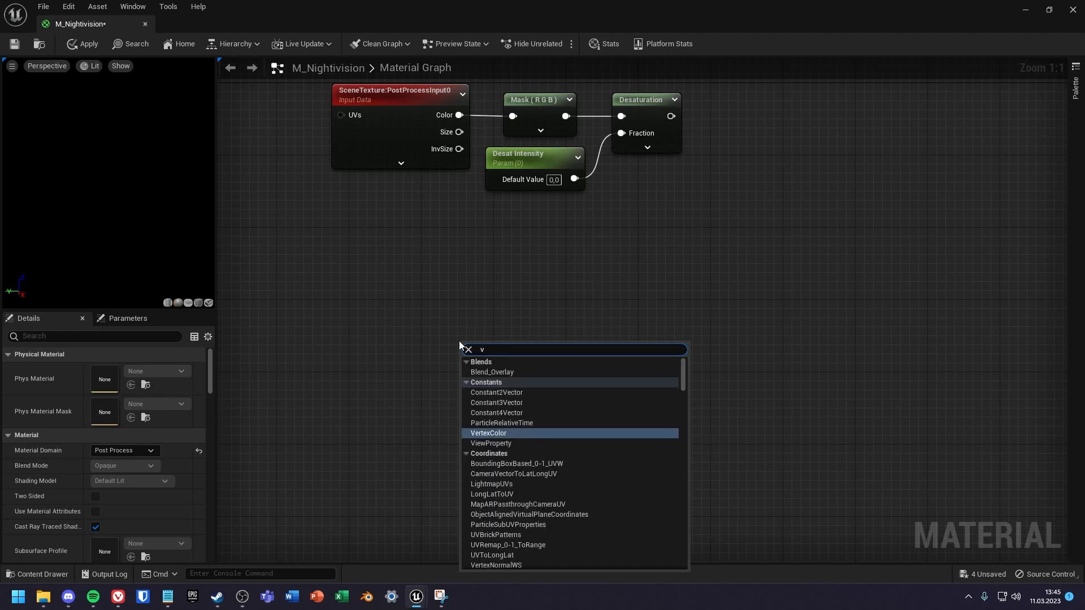
left_click(489, 432)
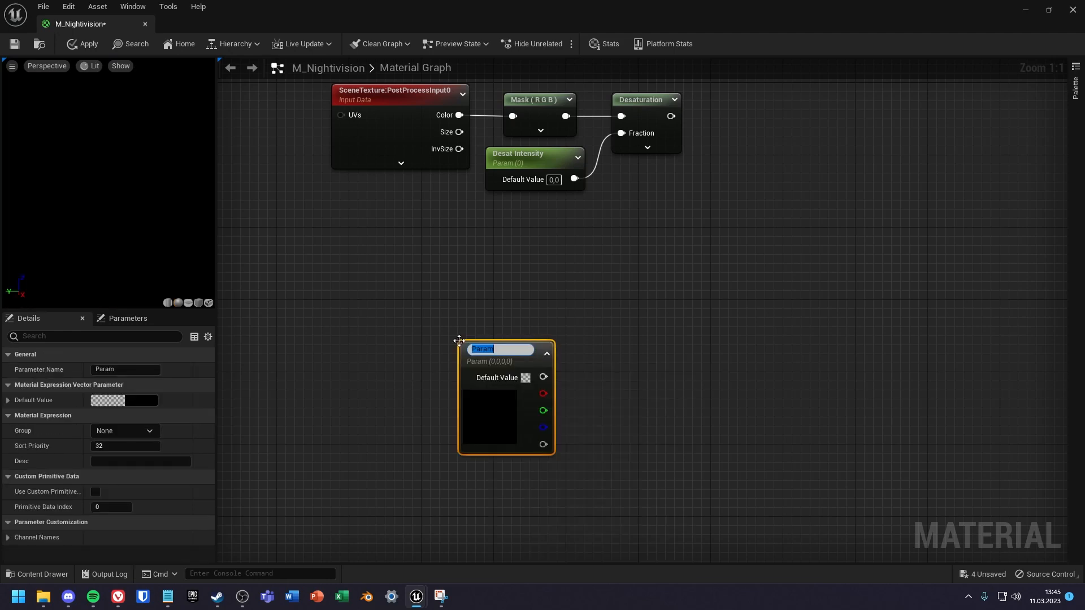
type("Co")
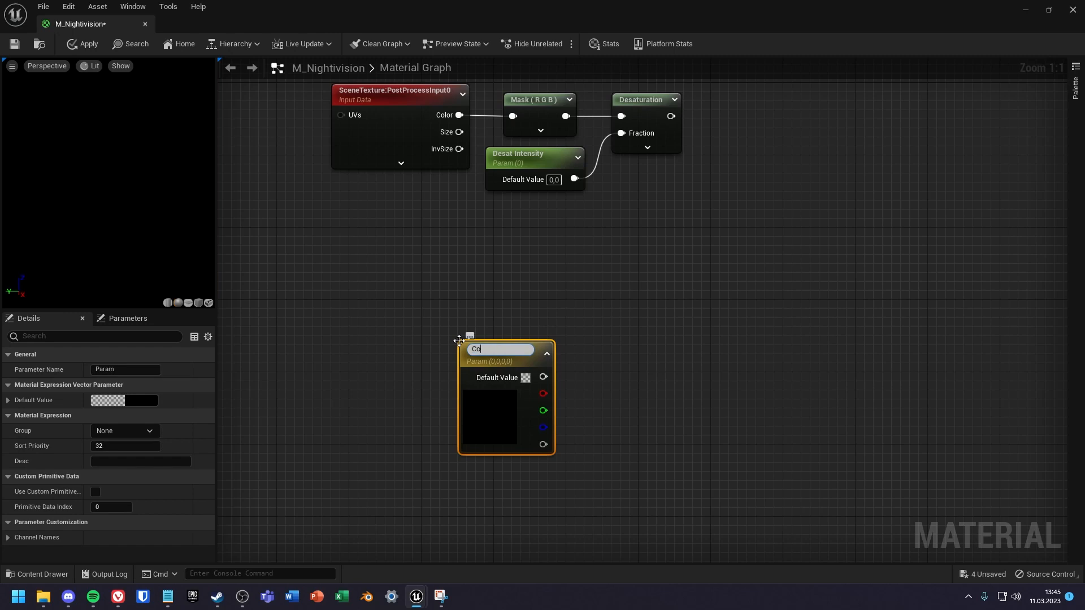
Set the Color parameter's default value to a saturated green.
left_click(525, 377)
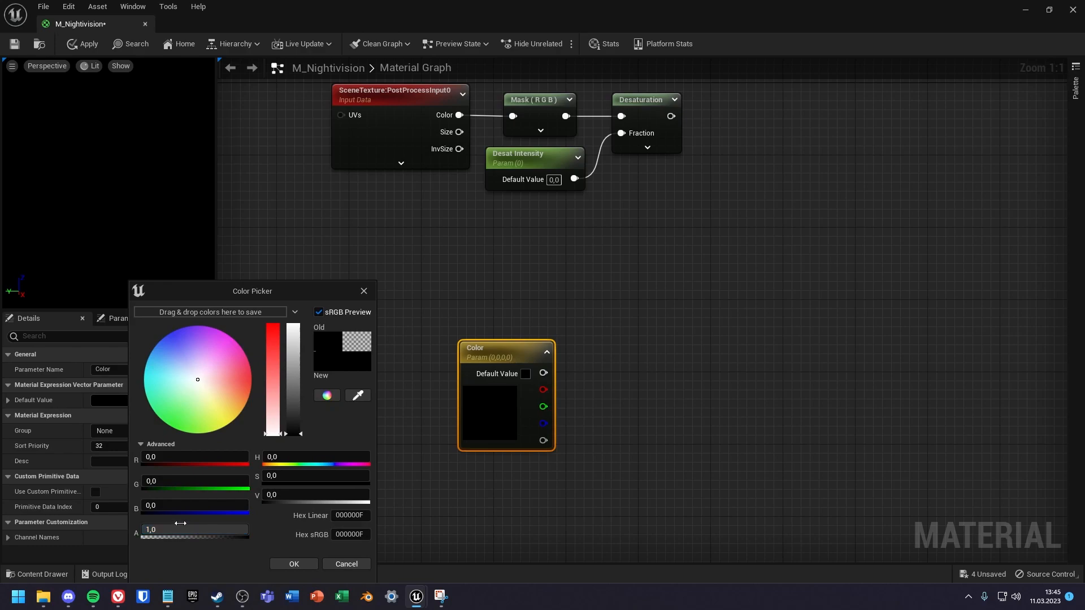
left_click(170, 405)
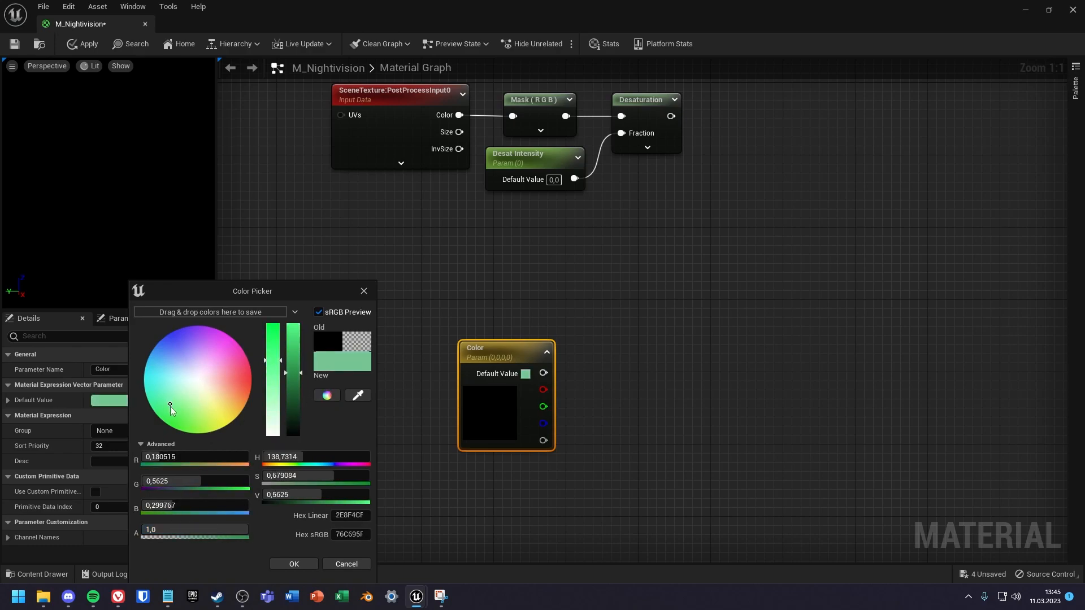
left_click(293, 568)
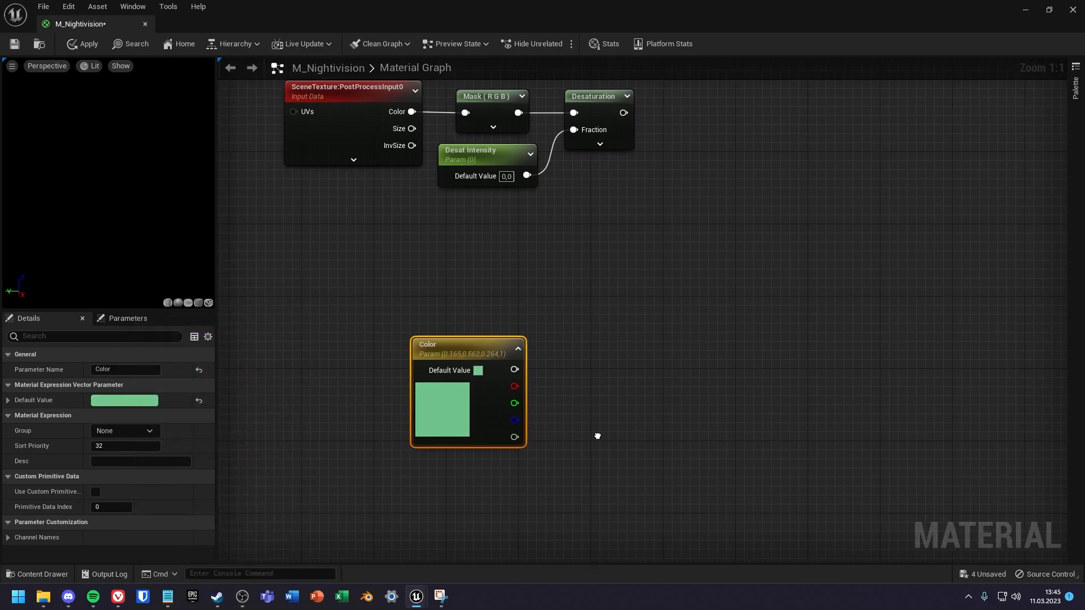
double_click(477, 370)
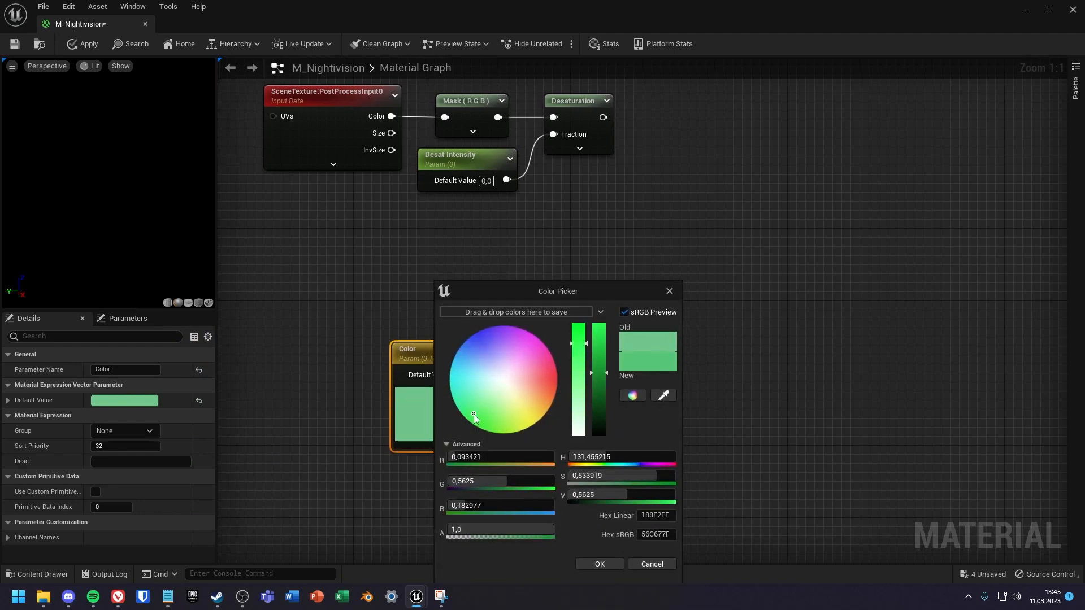
left_click(598, 564)
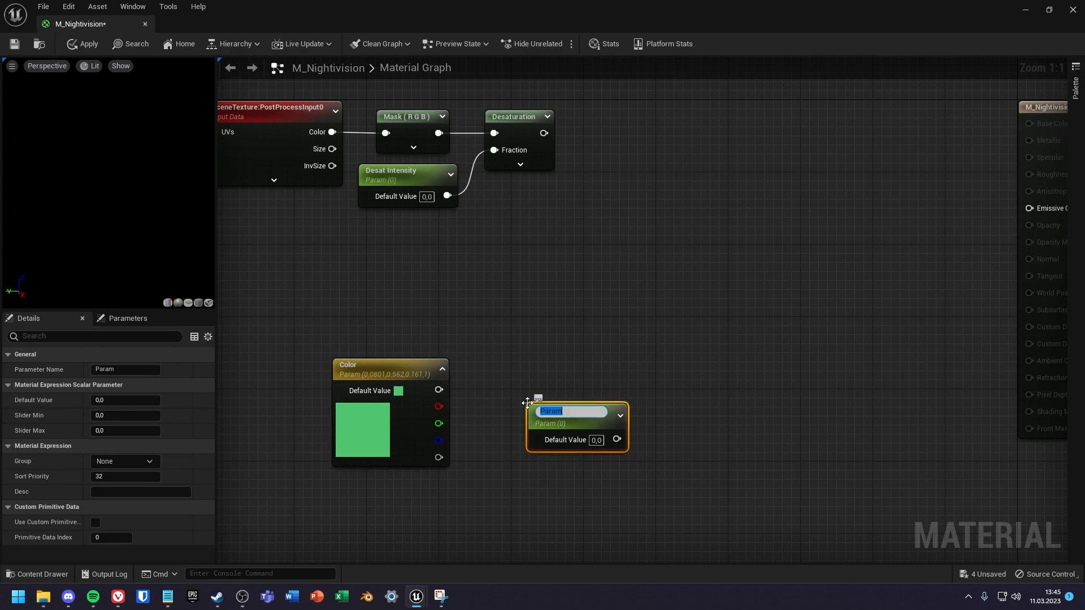
Add a 'Nightvision Power' scalar parameter (default 1) and multiply Color by it.
type("Night")
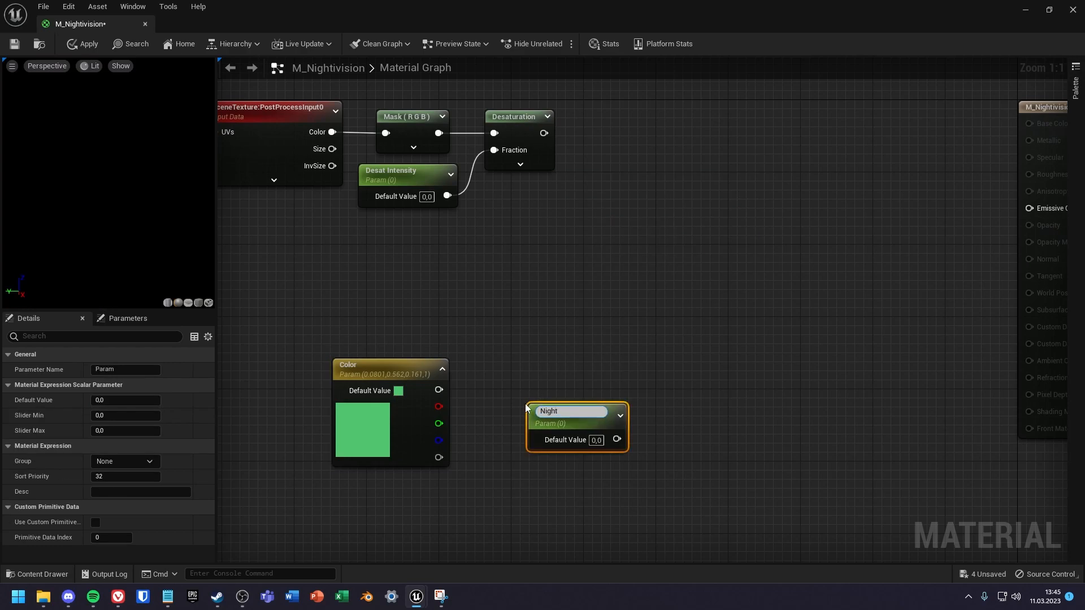
type("Nightvision Power")
type("mul")
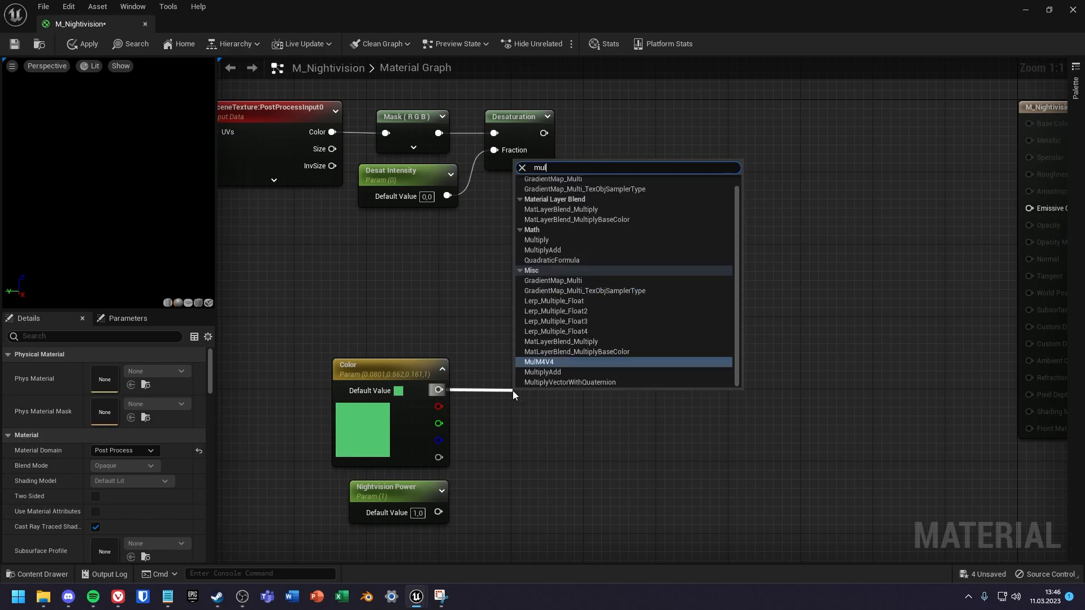
left_click(537, 240)
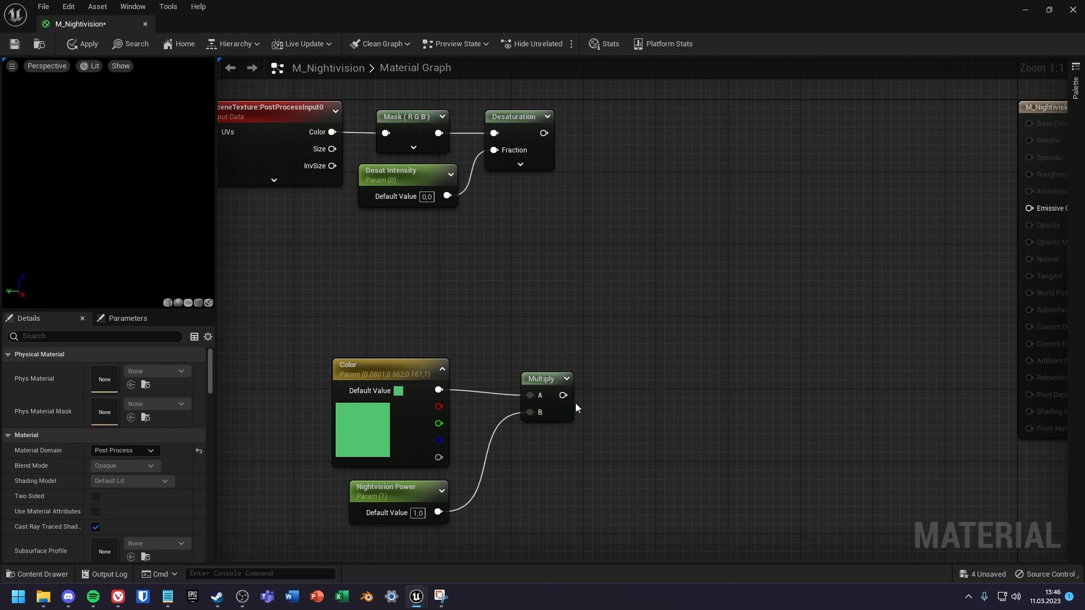
scroll("down", 3)
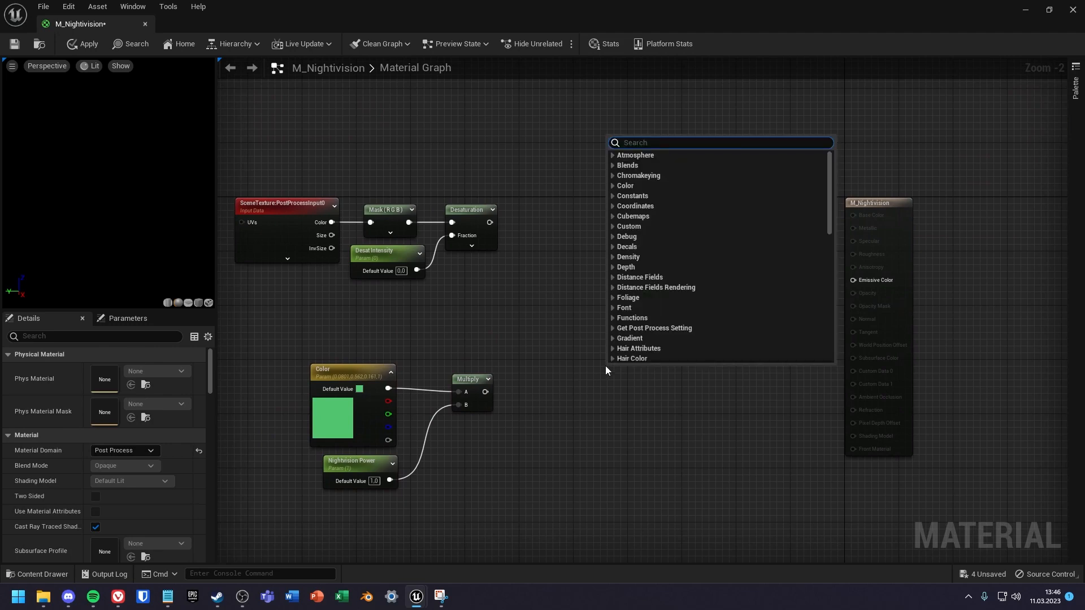
Search 'blend', add Blend_LinearLight and Blend_PinLight, and select both nodes.
type("blend")
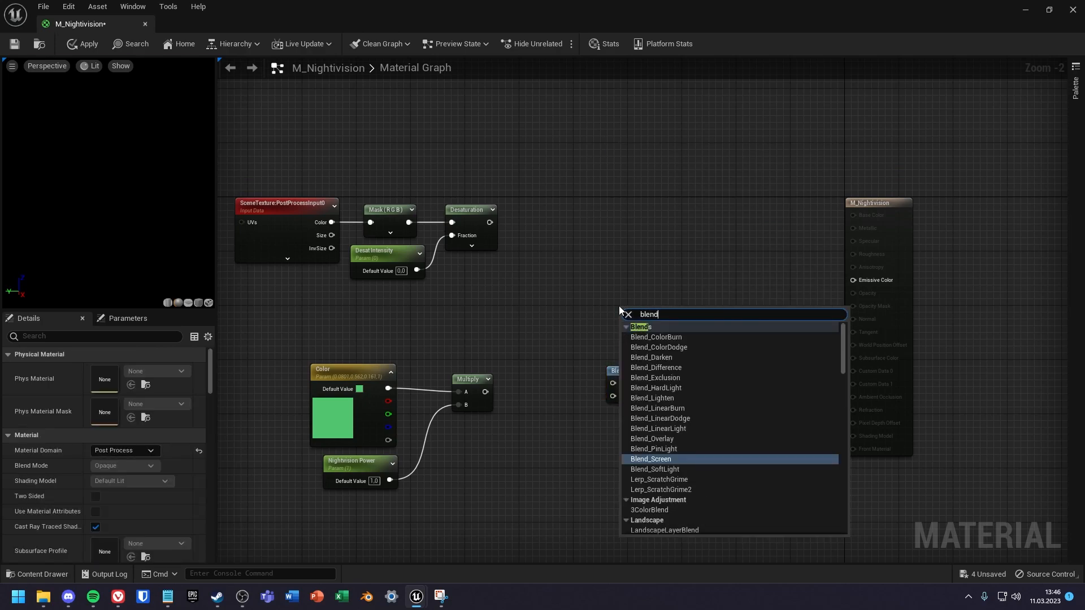
mouse_move(699, 420)
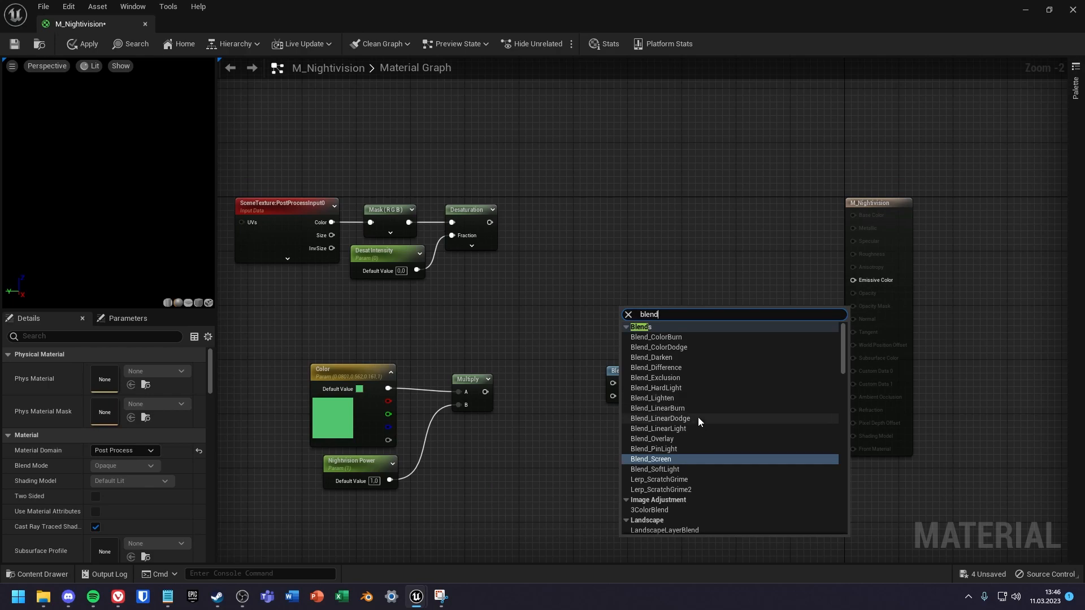
left_click(653, 438)
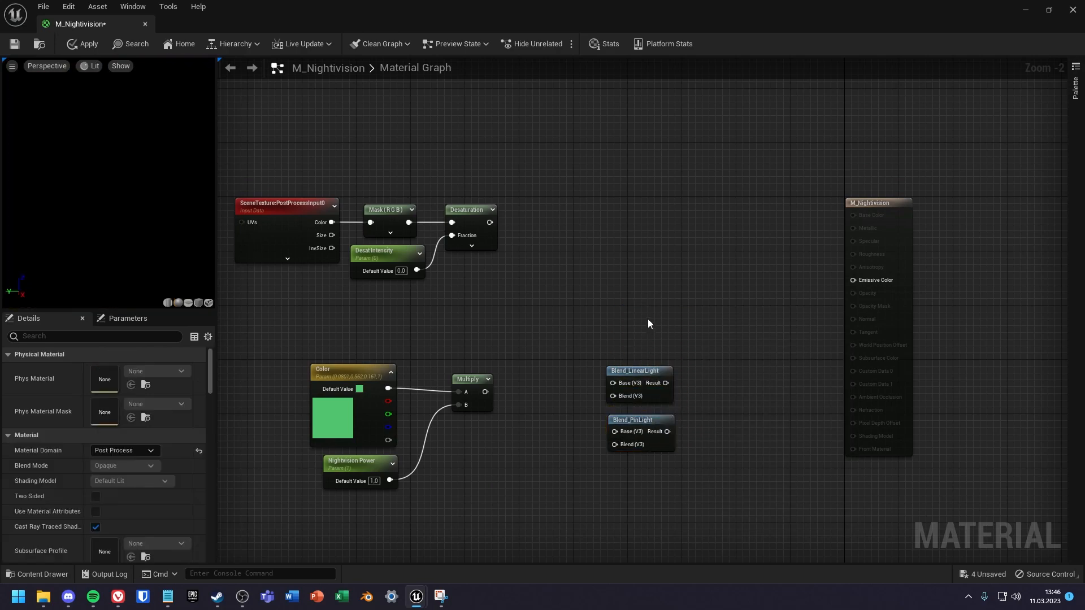
left_click(614, 277)
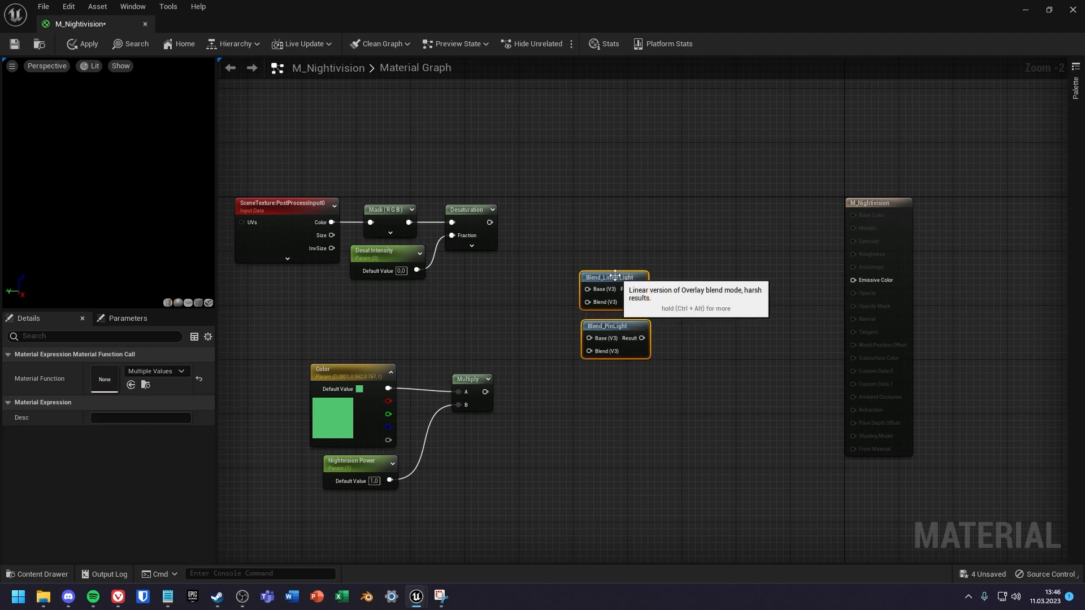
Wire desaturated and multiplied outputs into both blend nodes, sum their Results with Add, and place a Lerp.
left_click(554, 345)
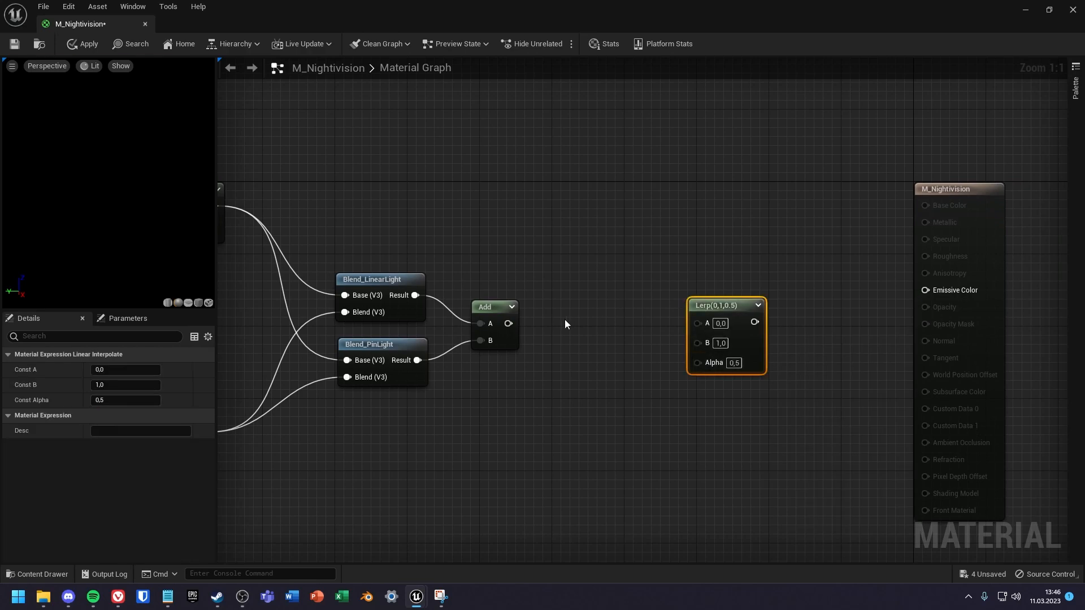
mouse_move(506, 326)
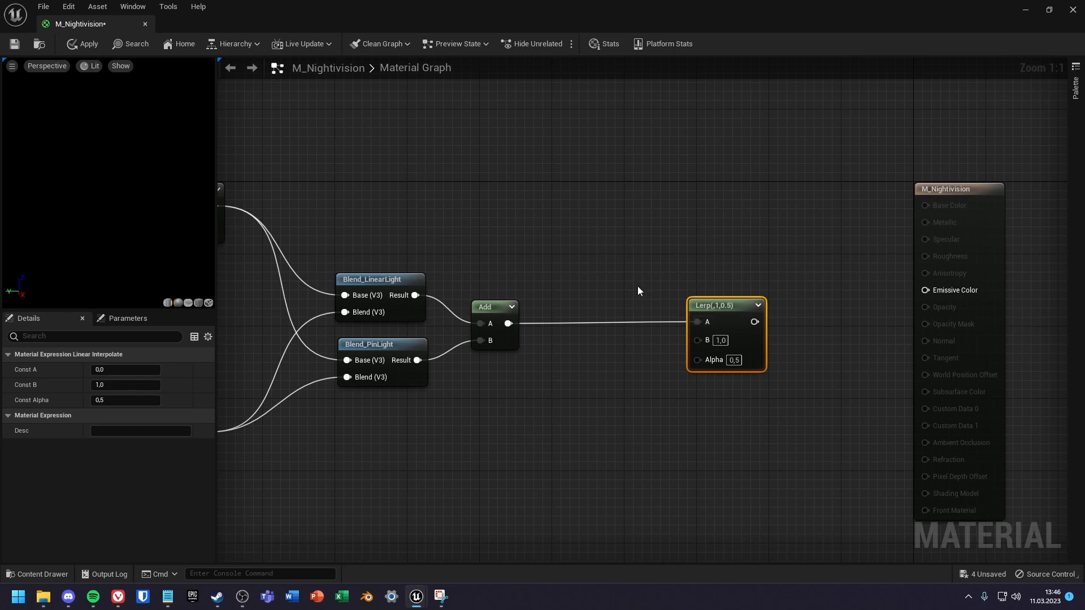
Add a SceneTexture node via 'scene' search and wire its Color into Lerp B.
right_click(637, 291)
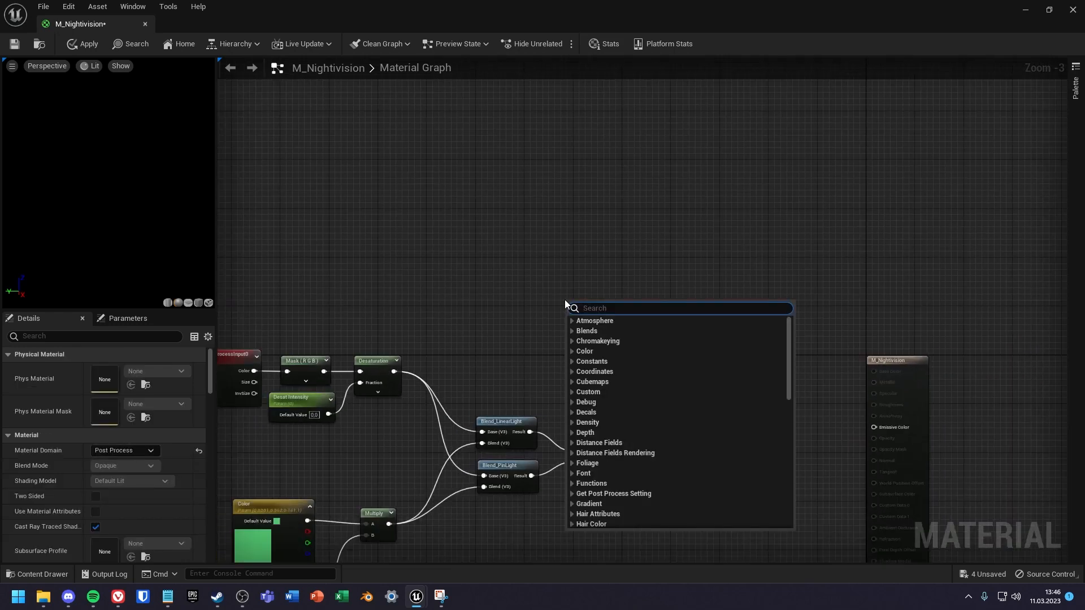
type("scene")
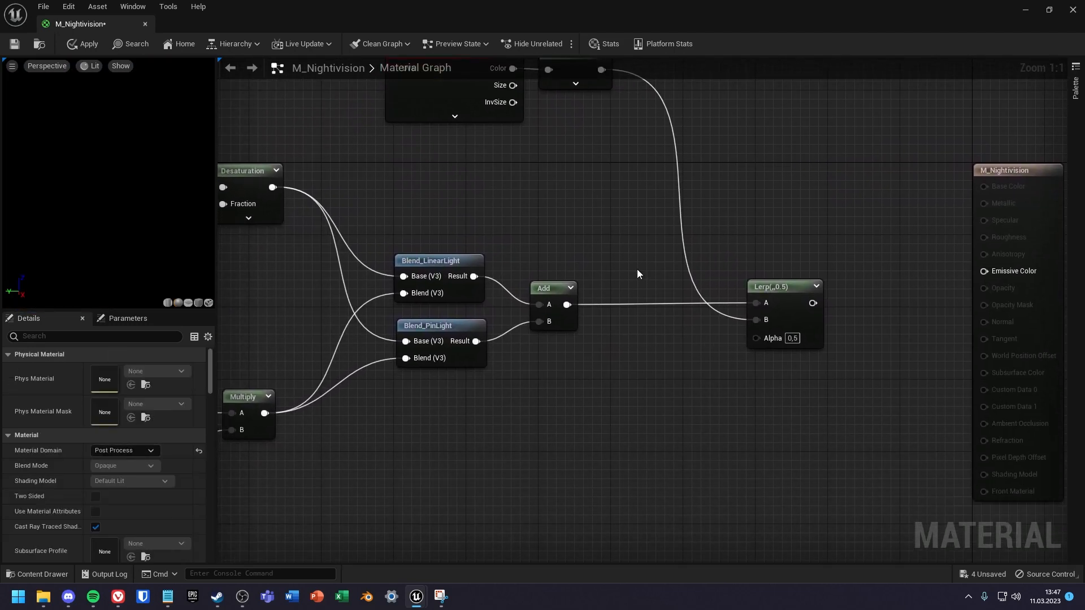
Add a 'Nightvision Strength' scalar parameter at 0.5 on the Lerp Alpha, then apply the material.
type("sca")
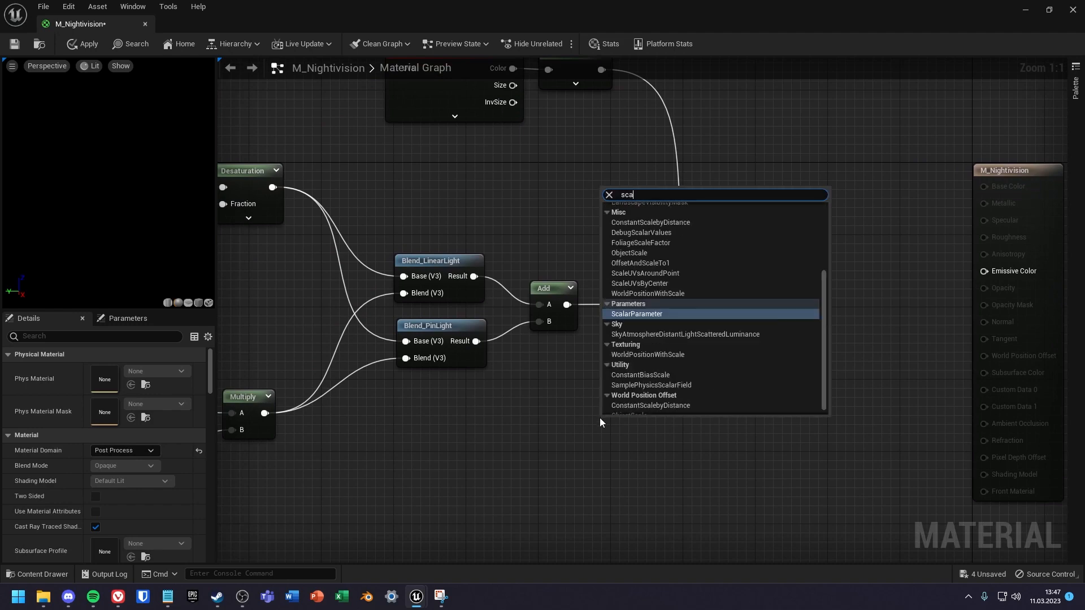
left_click(636, 314)
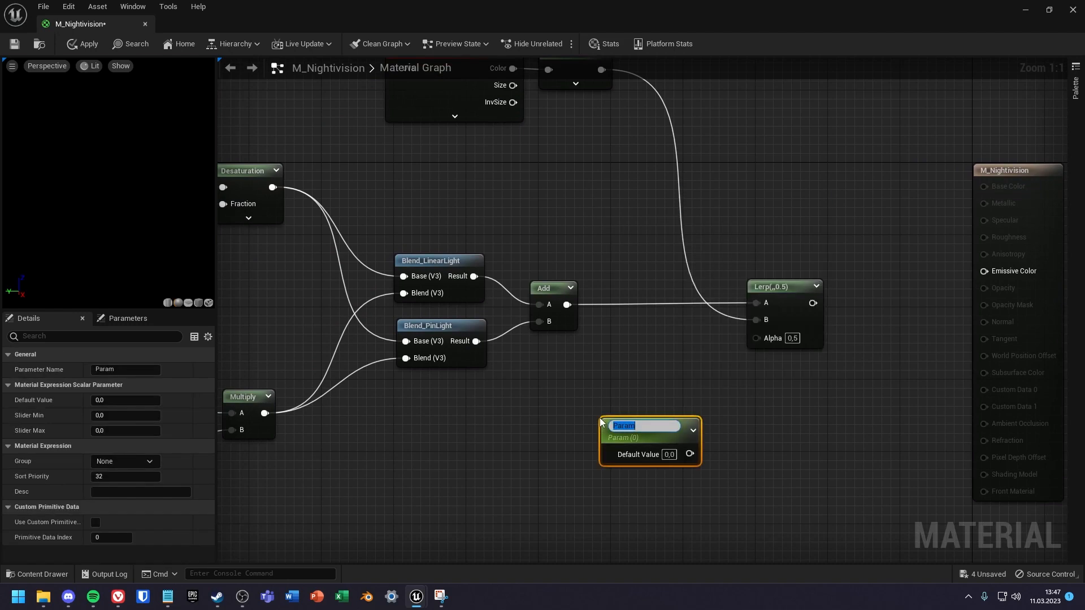
type("Nightivi")
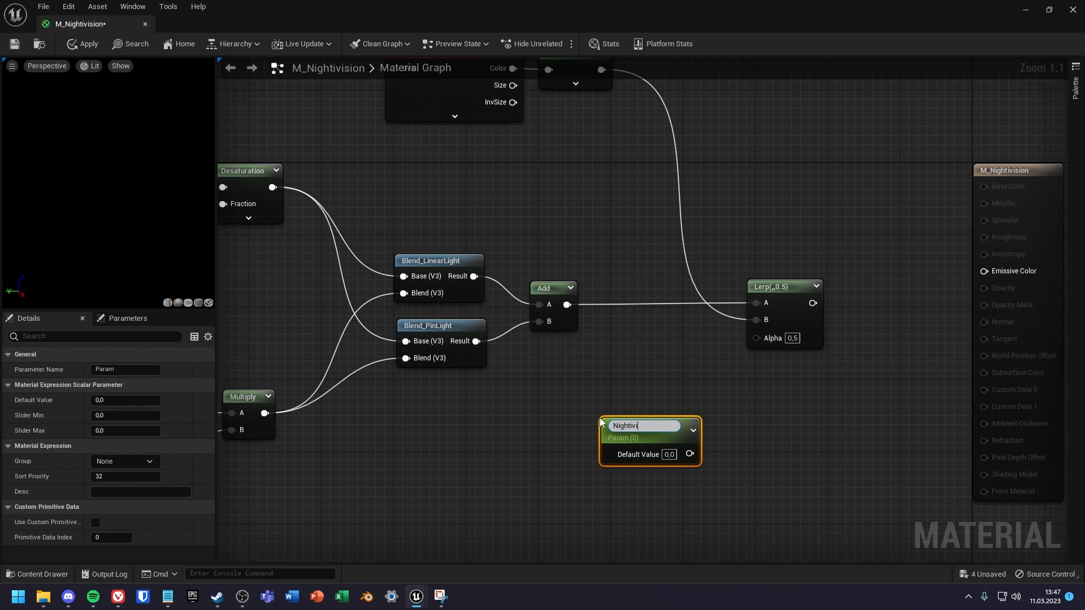
type("sion Strength")
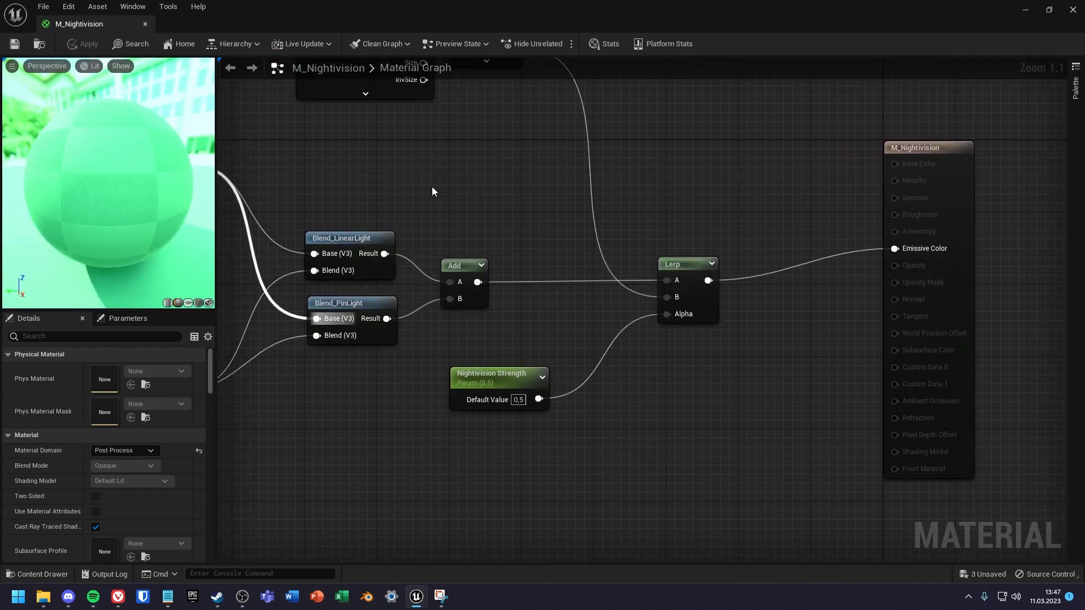
scroll("down", 3)
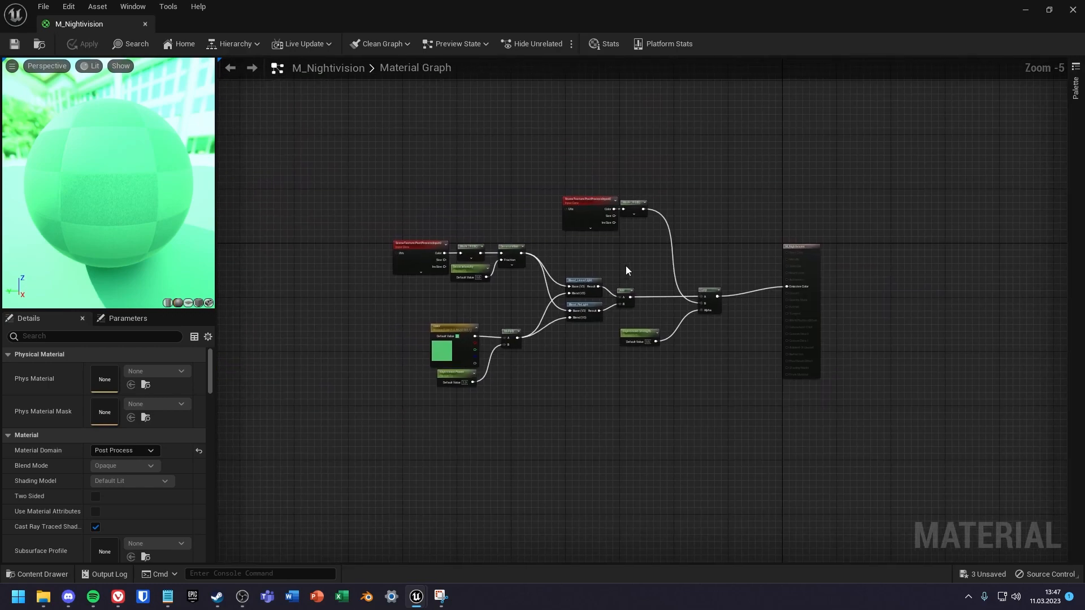
scroll("up", 3)
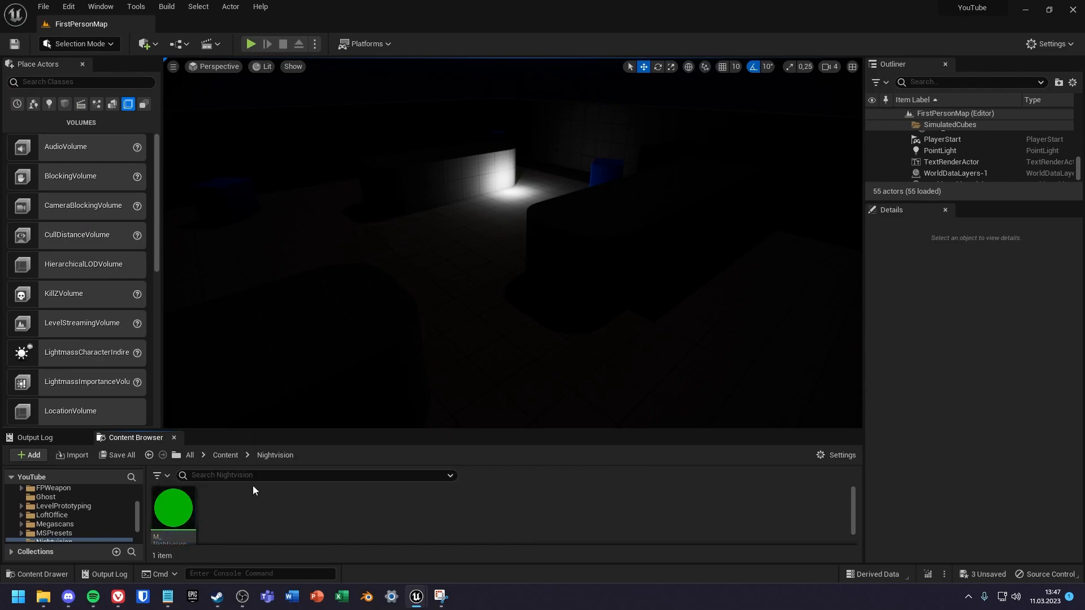
Search 'post' in Place Actors and add a PostProcessVolume to FirstPersonMap.
left_click(81, 81)
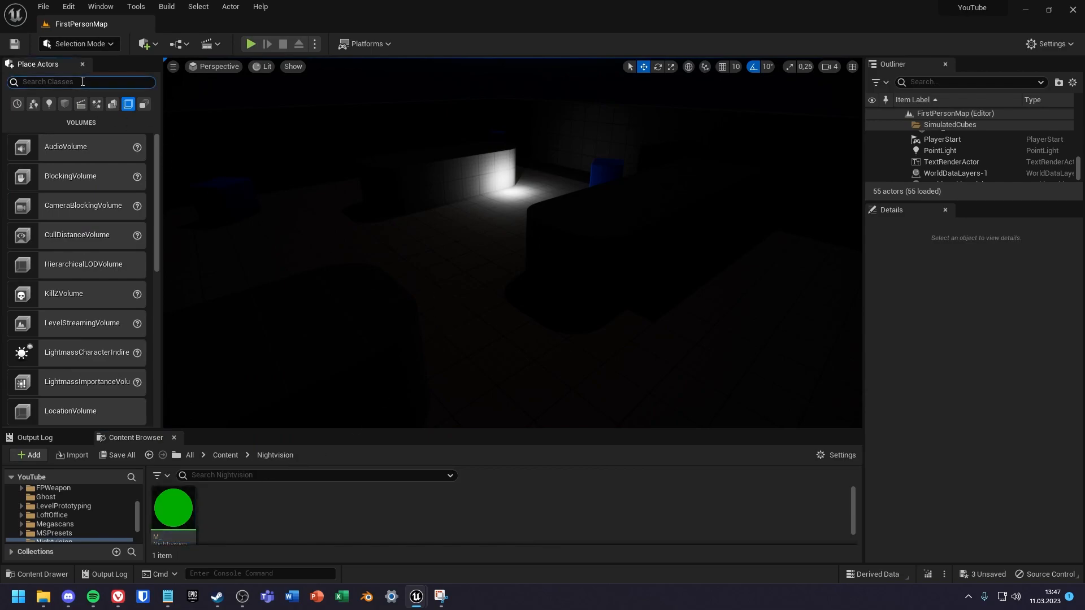
type("post")
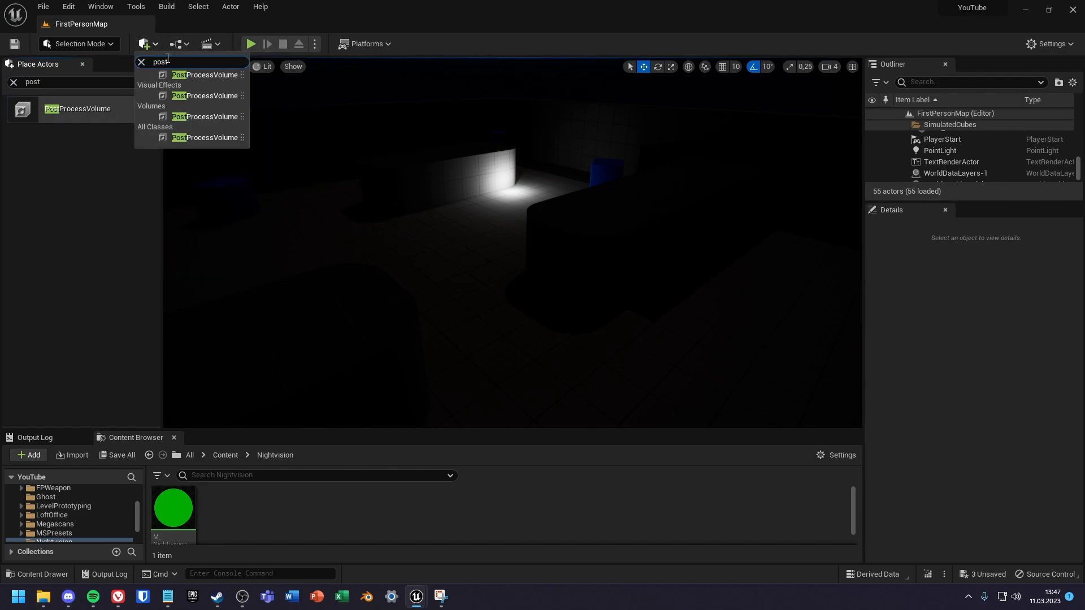
left_click(428, 192)
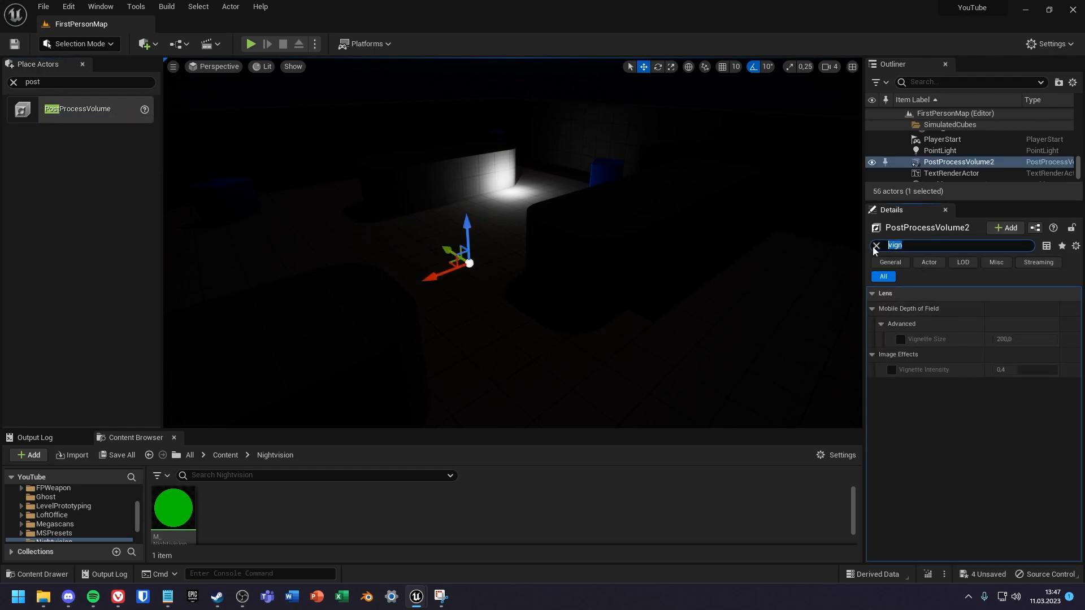
Tick Infinite Extent (Unbound) so the post process volume covers the whole level.
left_click(874, 245)
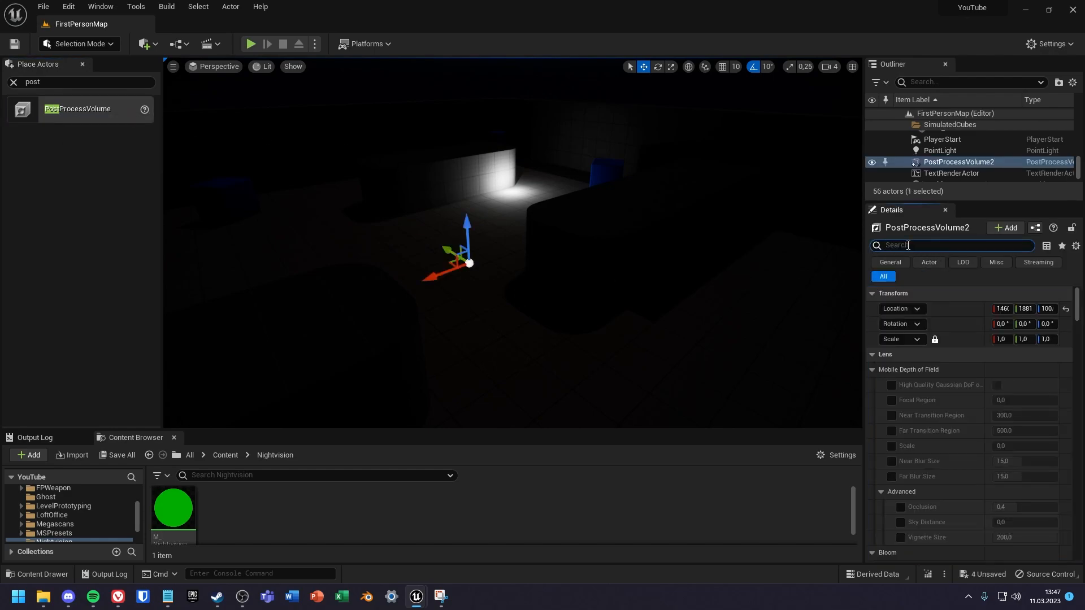
type("bound")
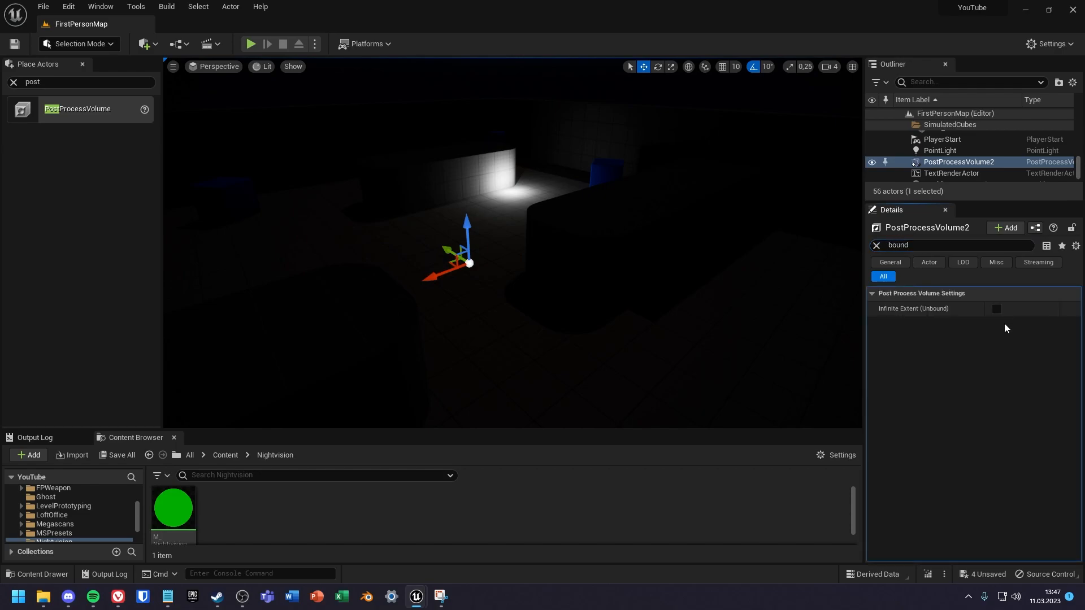
left_click(875, 245)
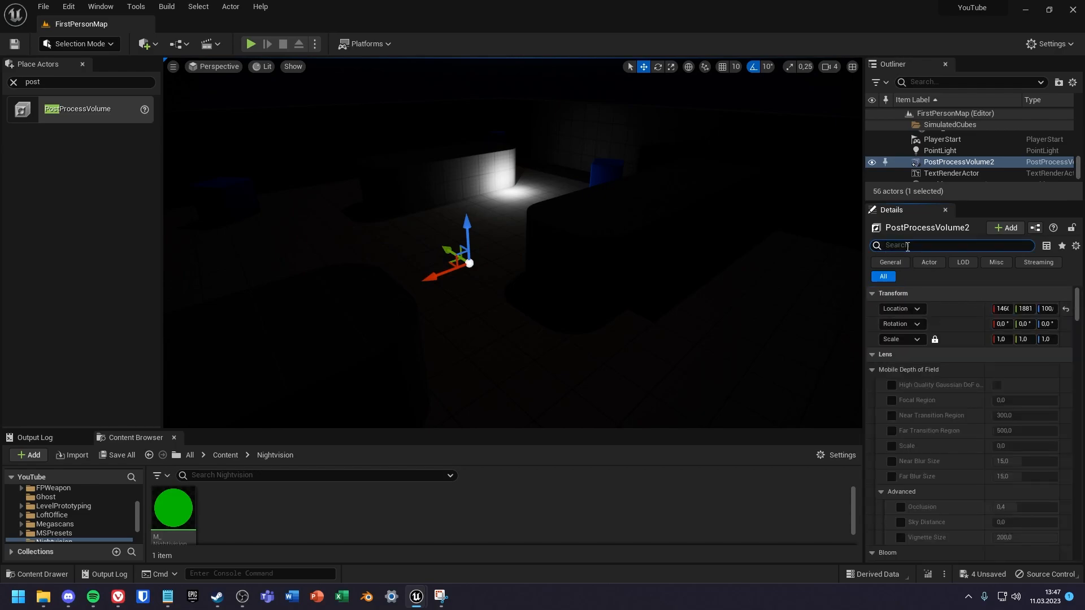
Add a Post Process Materials array element and assign MI_NV to it.
type("mate")
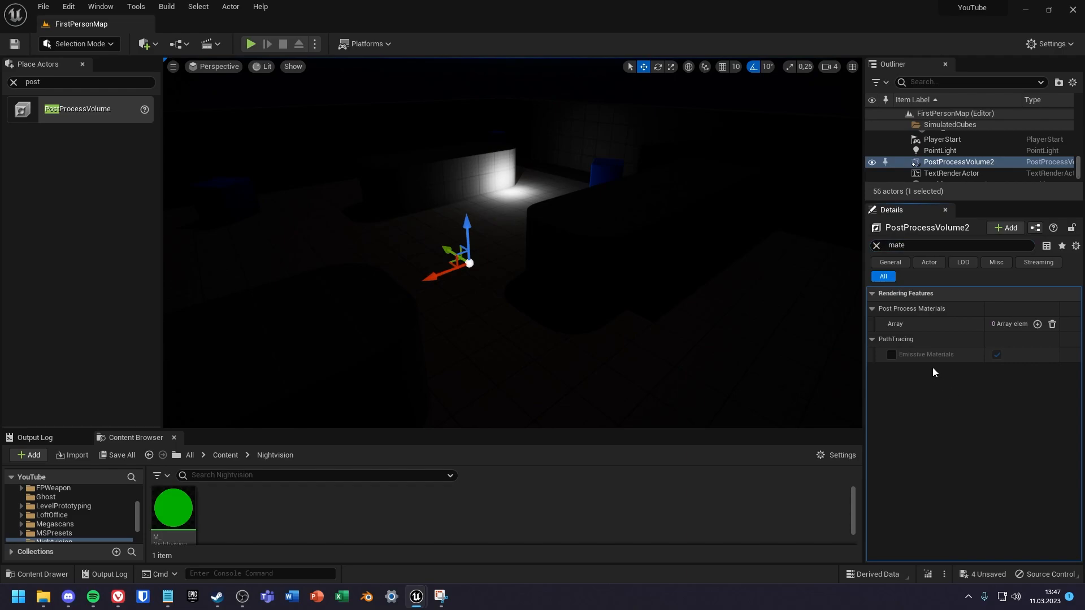
left_click(1037, 324)
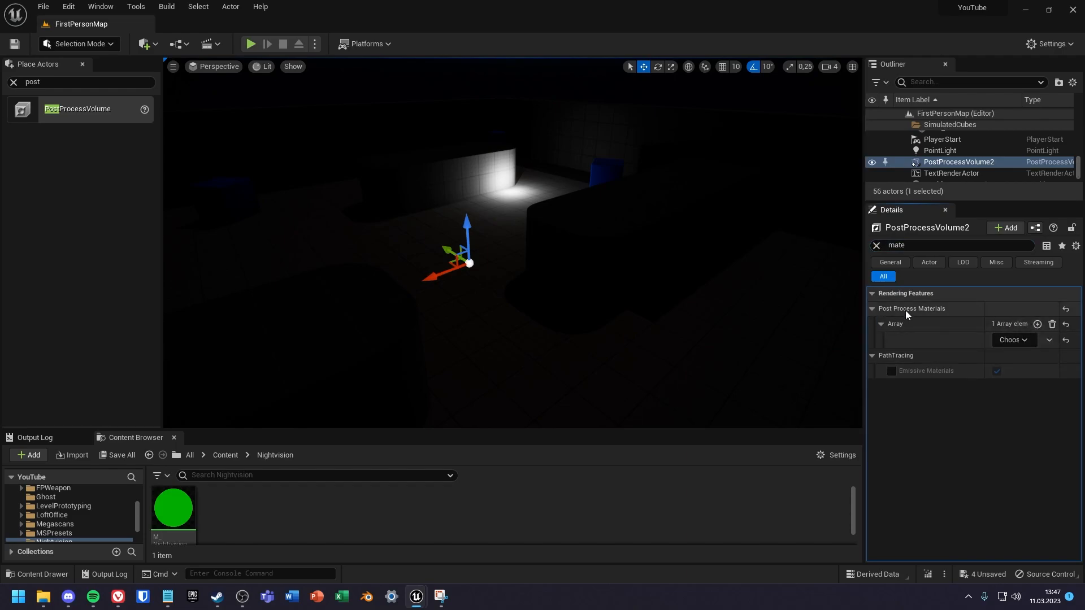
left_click(1038, 323)
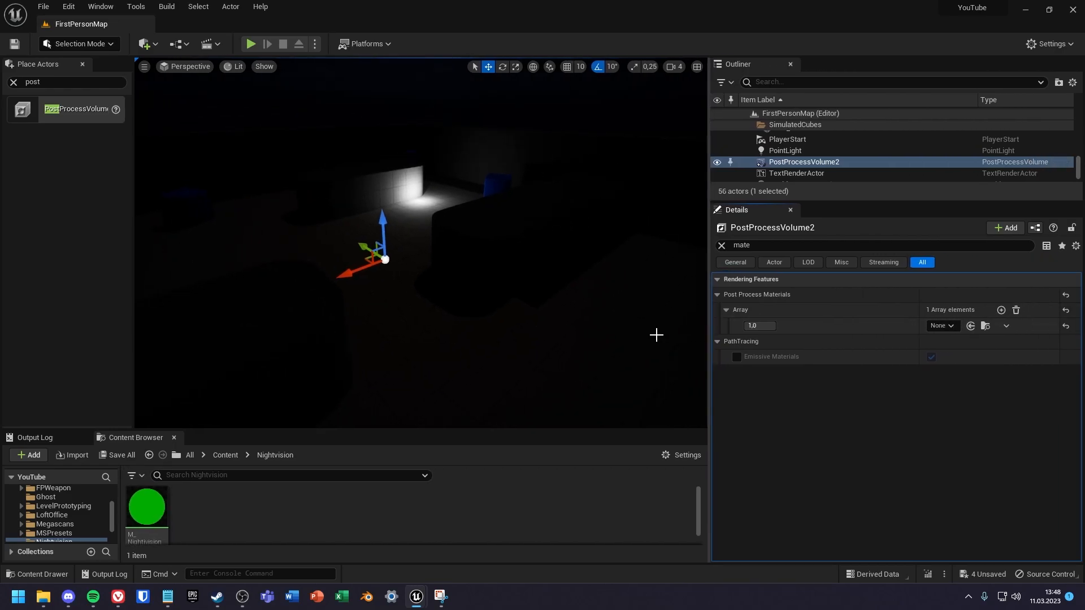
left_click(145, 505)
type("MI_NV")
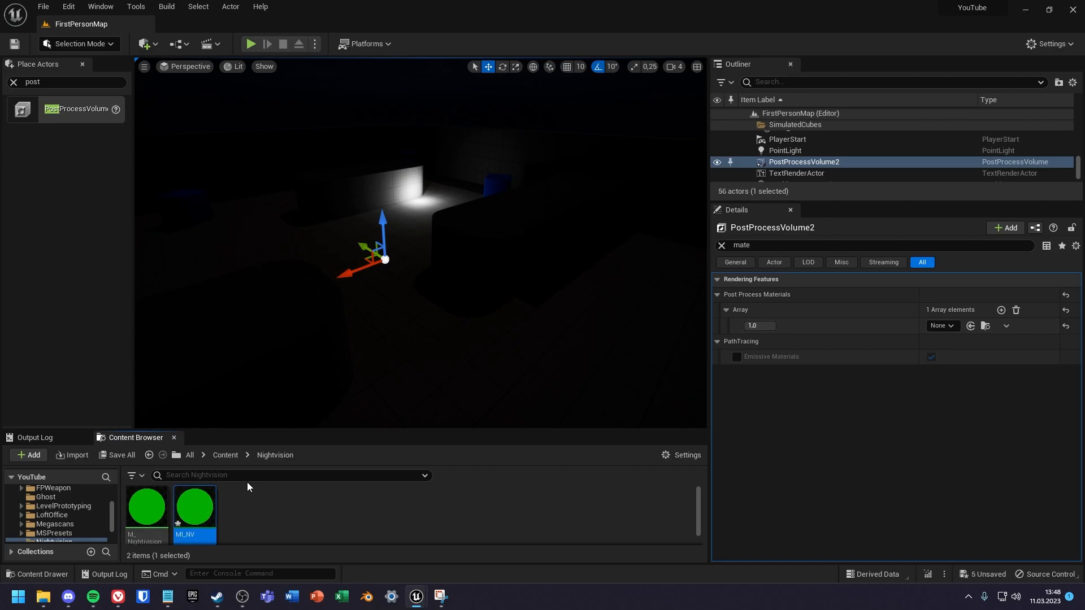
left_click(941, 325)
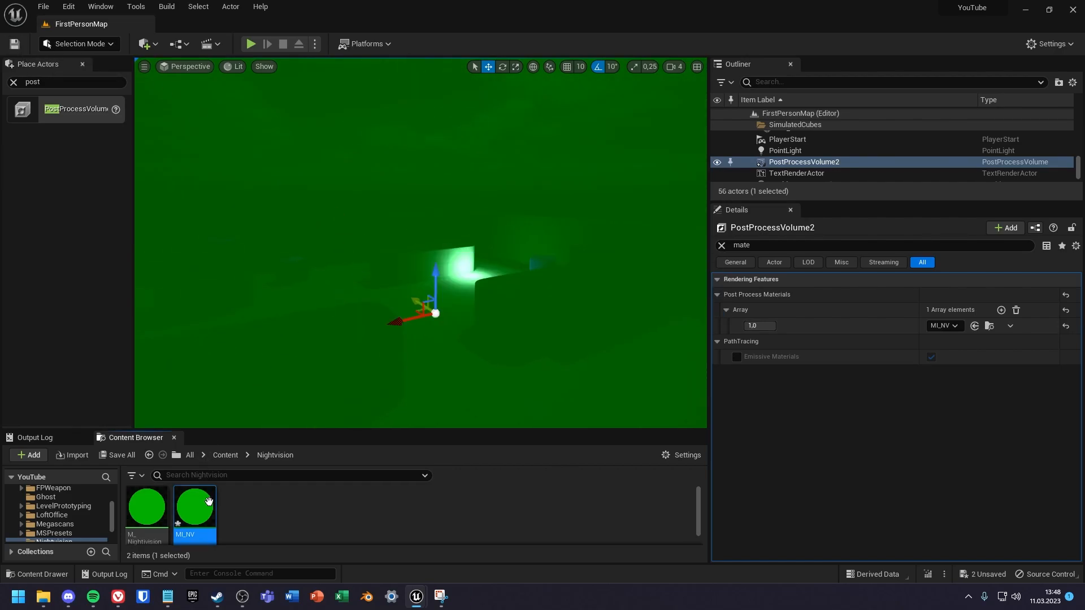
Open MI_NV, enable its night-vision parameter overrides and edit Desat Intensity.
double_click(194, 505)
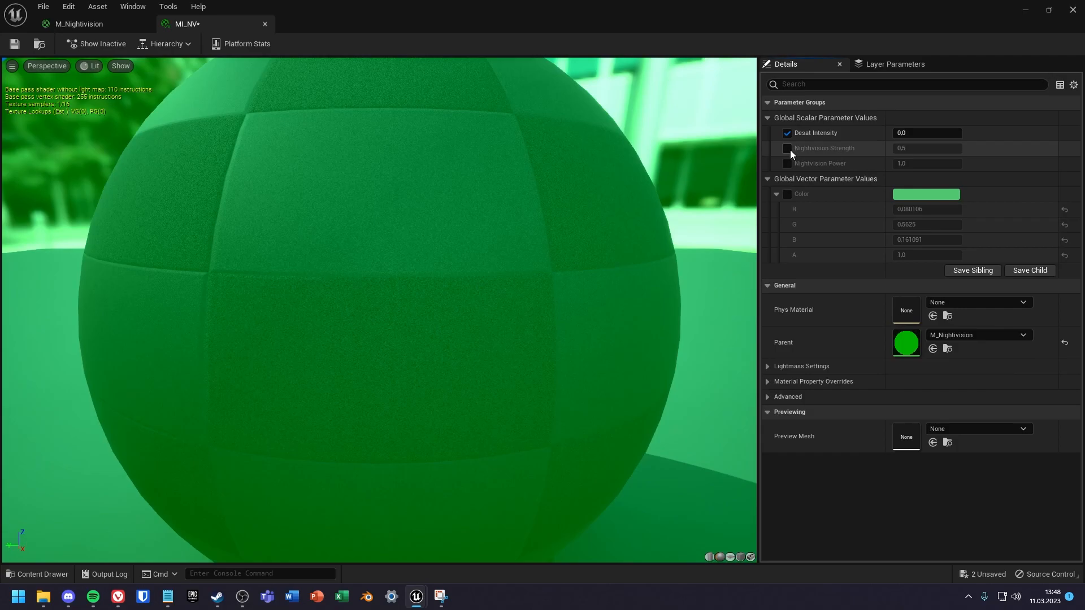
left_click(787, 148)
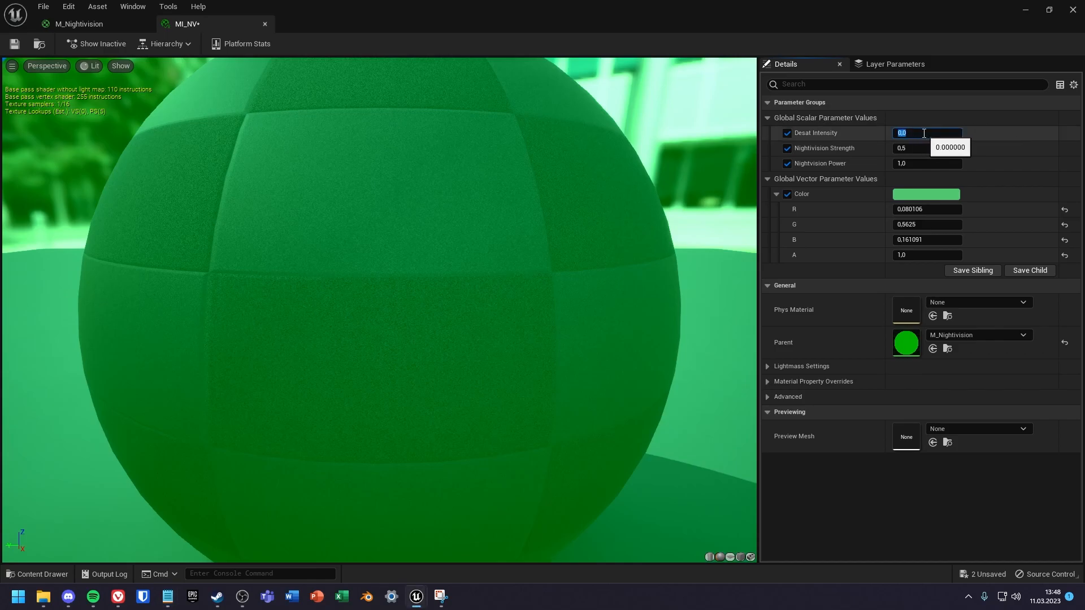
left_click(928, 147)
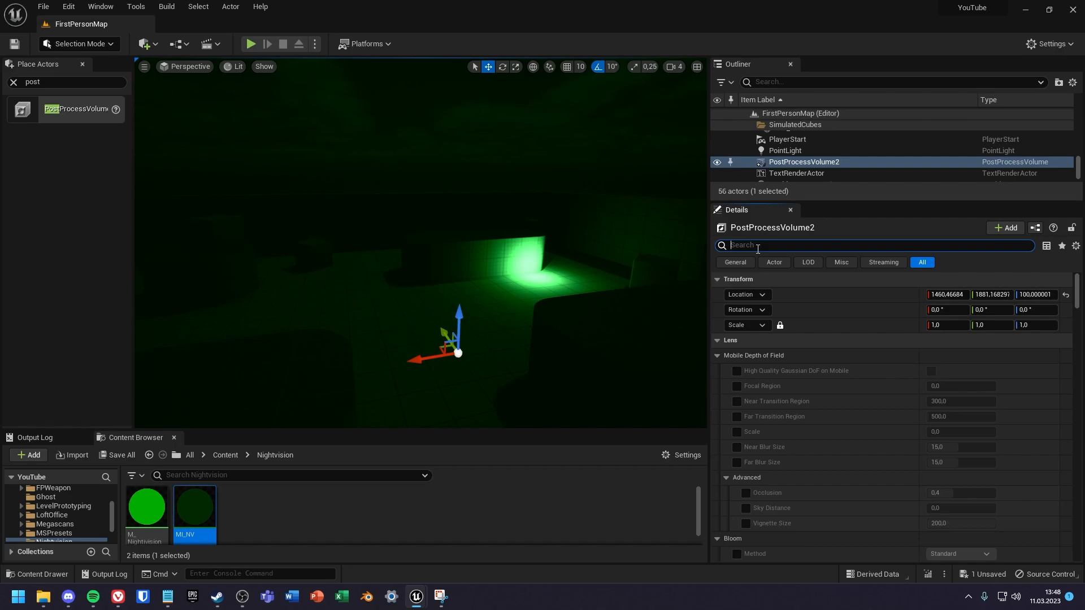
Search 'blo' in the volume's Details to find Bloom Intensity for a value of 15.
type("blo")
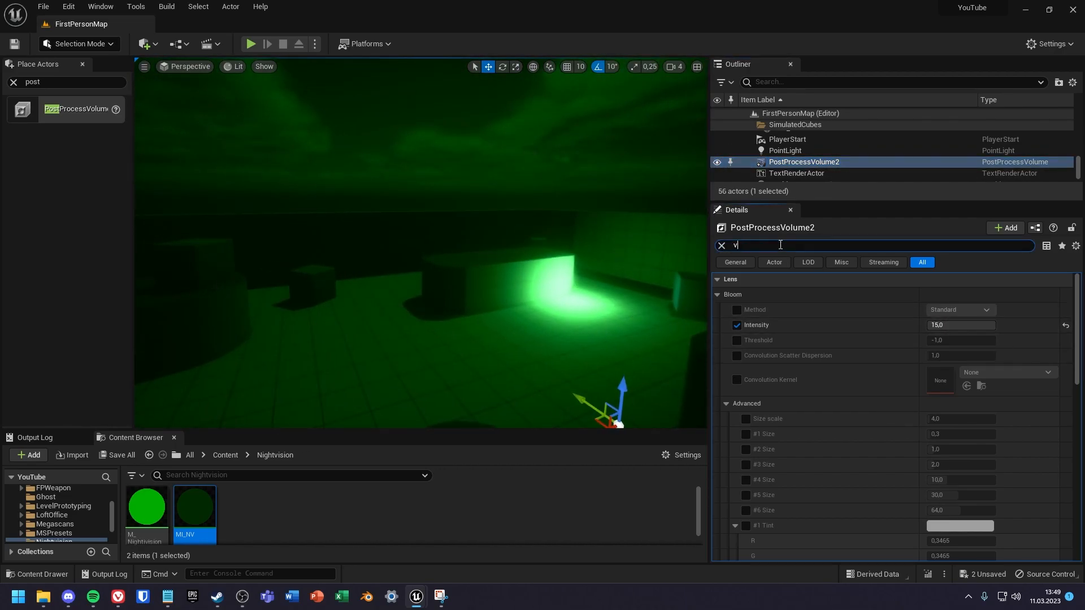
Override Vignette Intensity to 1.0, then toggle the volume's visibility off and on to compare.
type("ig")
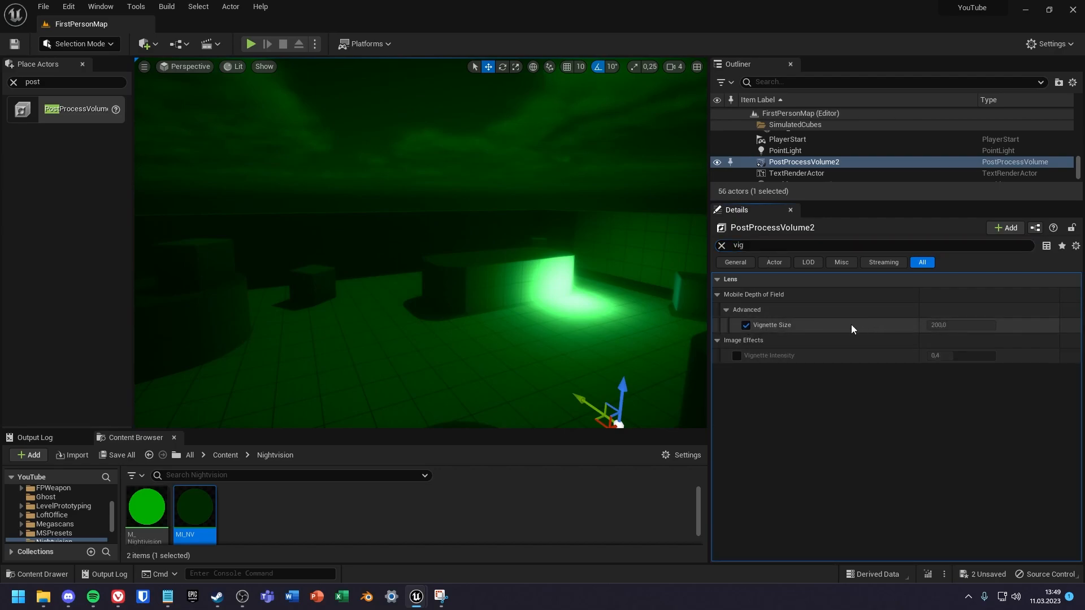
left_click(737, 355)
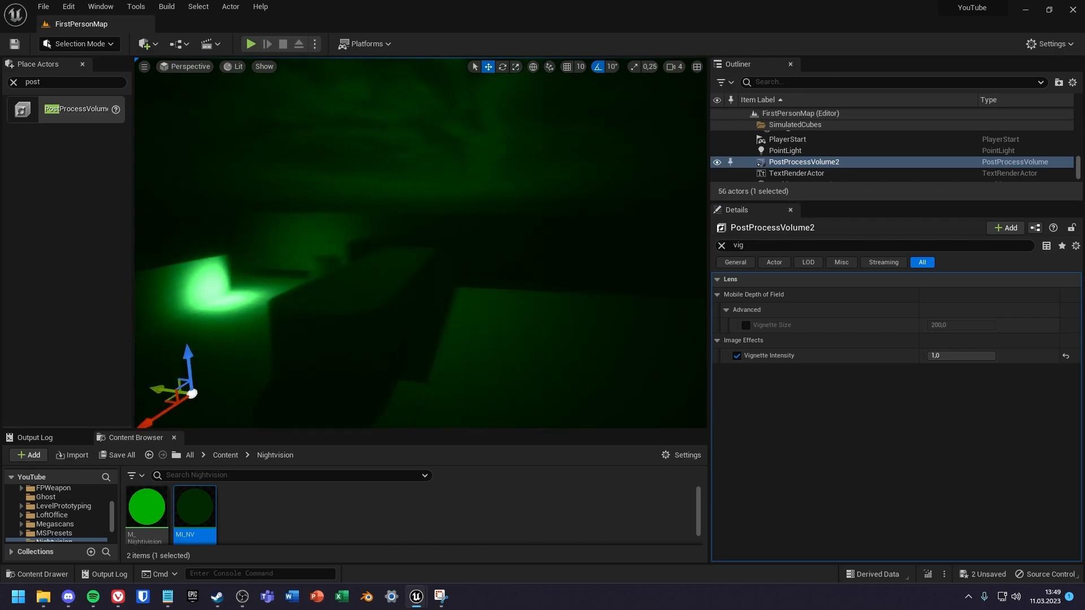
left_click(717, 162)
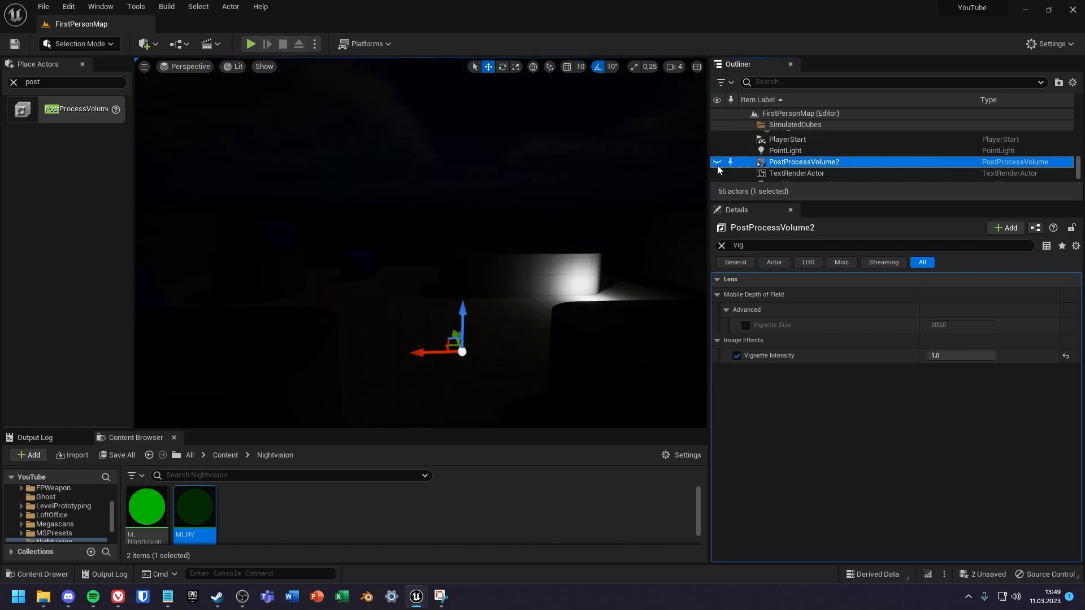
left_click(716, 163)
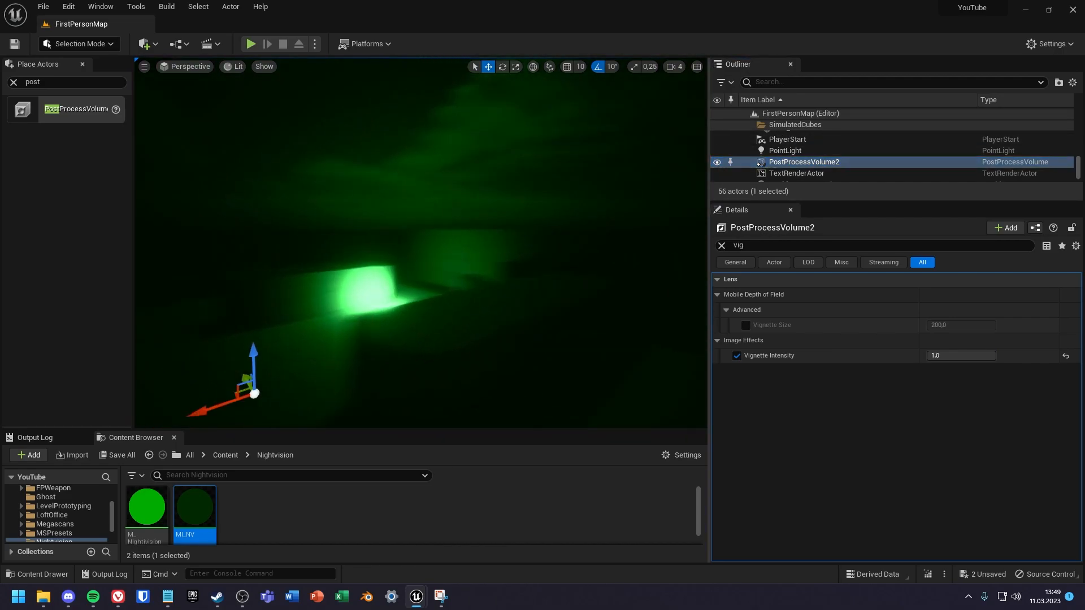